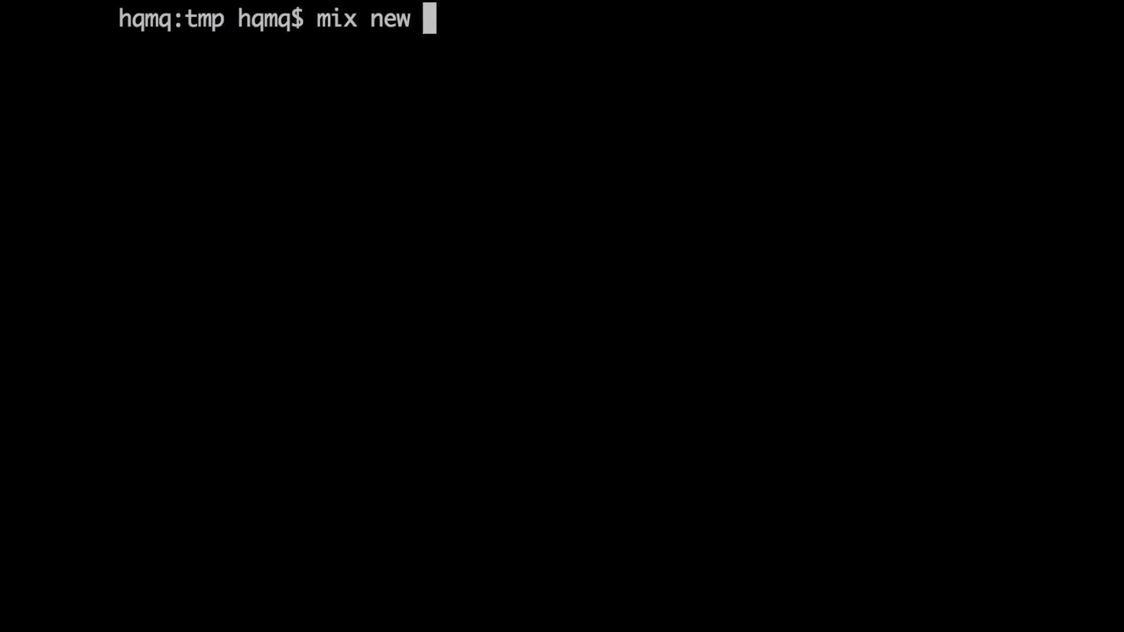
Generate a Mix project named jack_compiler and change into its directory.
{"action": "type", "text": "jack_compiler"}
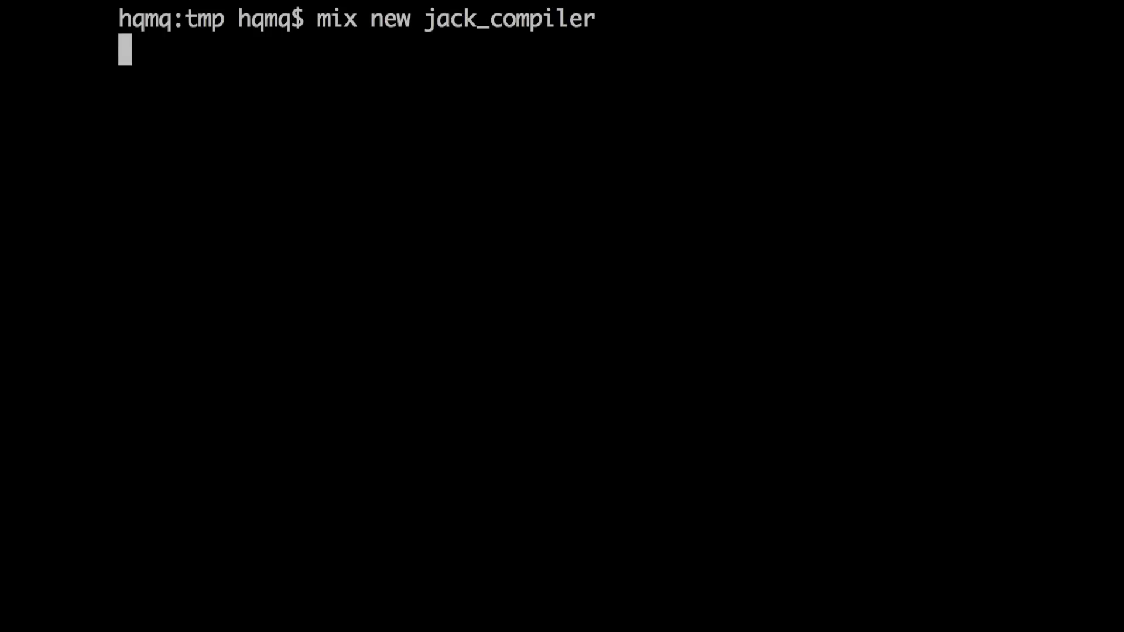
{"action": "type", "text": "cd jack_compiler/"}
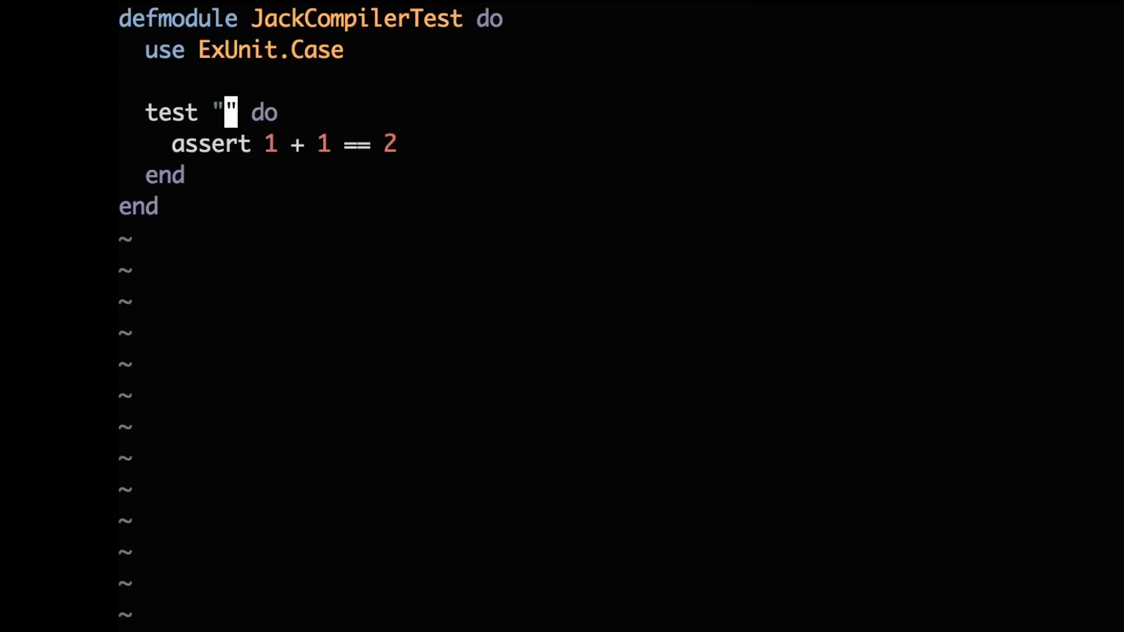
Name the test "tokenizes a basic jack class" with a Jack class printing "Hello" and an expected token list including identifier "Jack".
{"action": "type", "text": "tokenizes a basic j"}
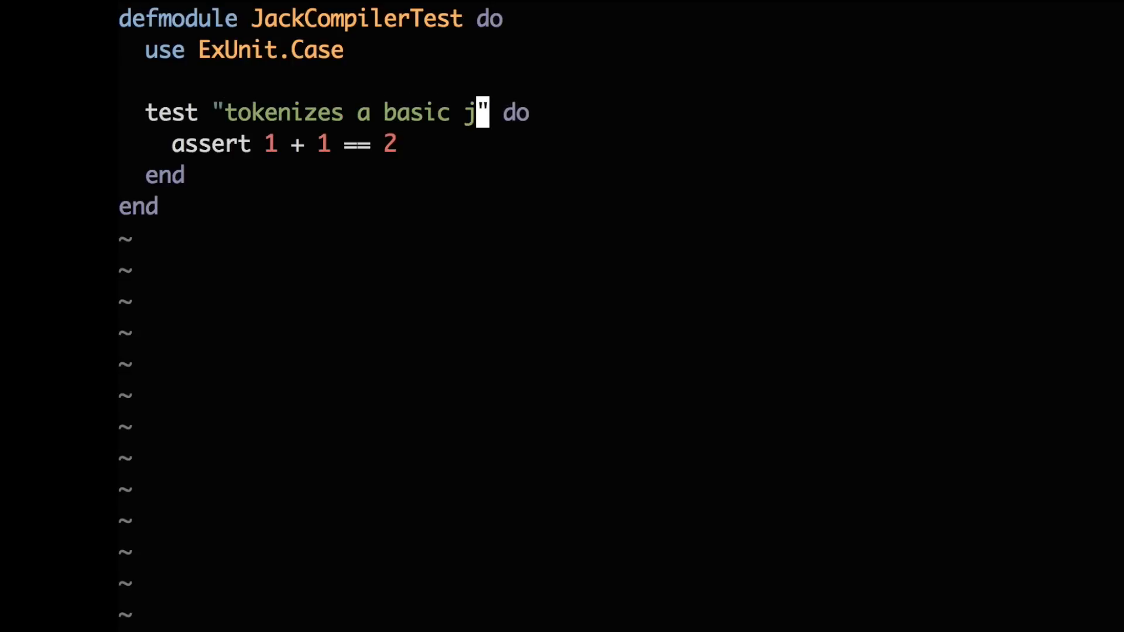
{"action": "type", "text": "ack class"}
{"action": "type", "text": "do"}
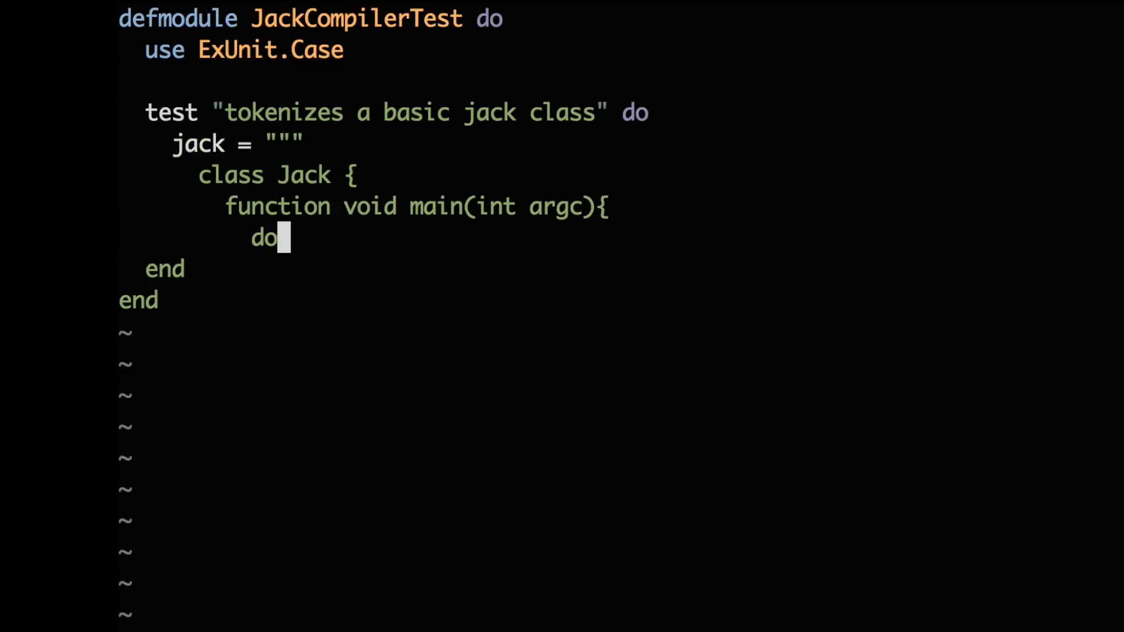
{"action": "type", "text": "Output.printString(\"Hello\");"}
{"action": "type", "text": "id"}
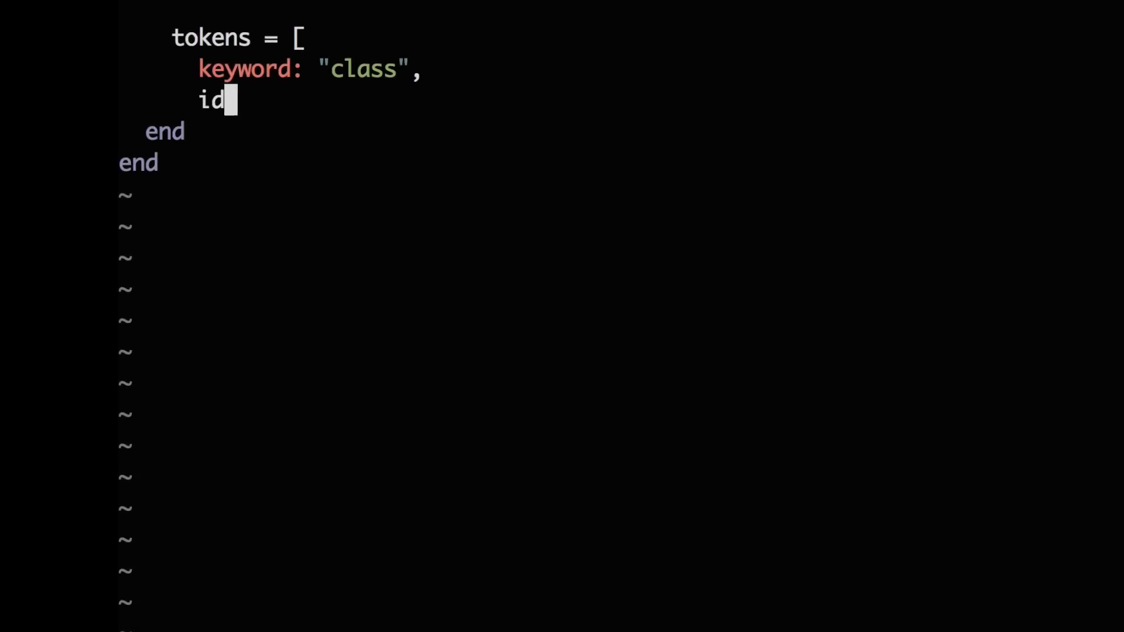
{"action": "type", "text": "entifier: \"Jack\","}
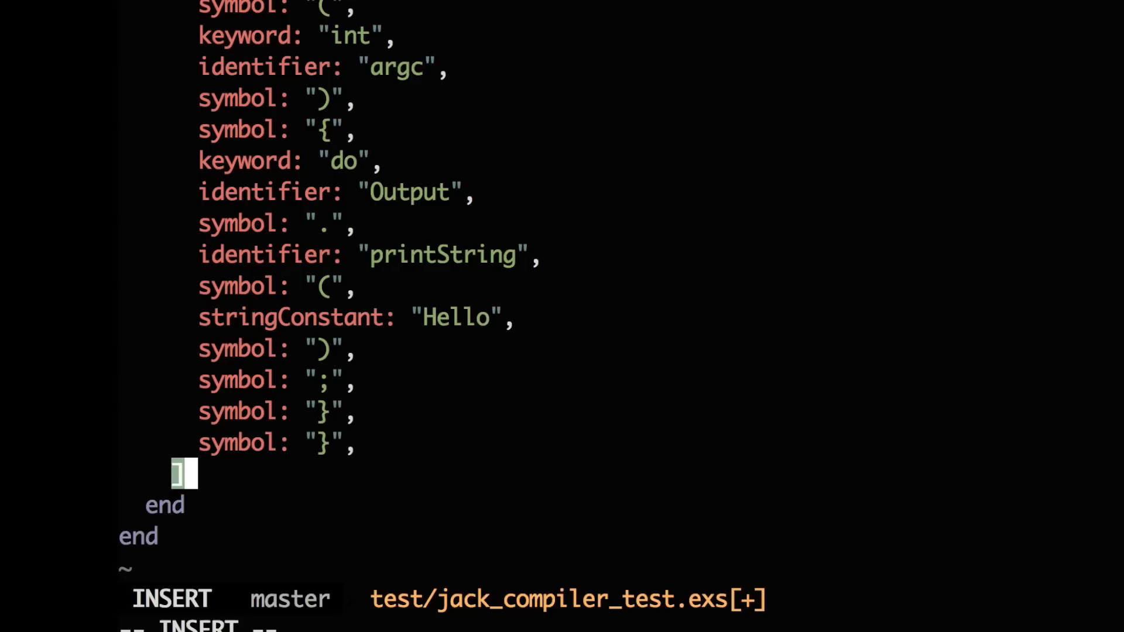
Assert that Jack.Tokenizer.tokenize(jack) == tokens.
{"action": "type", "text": "as"}
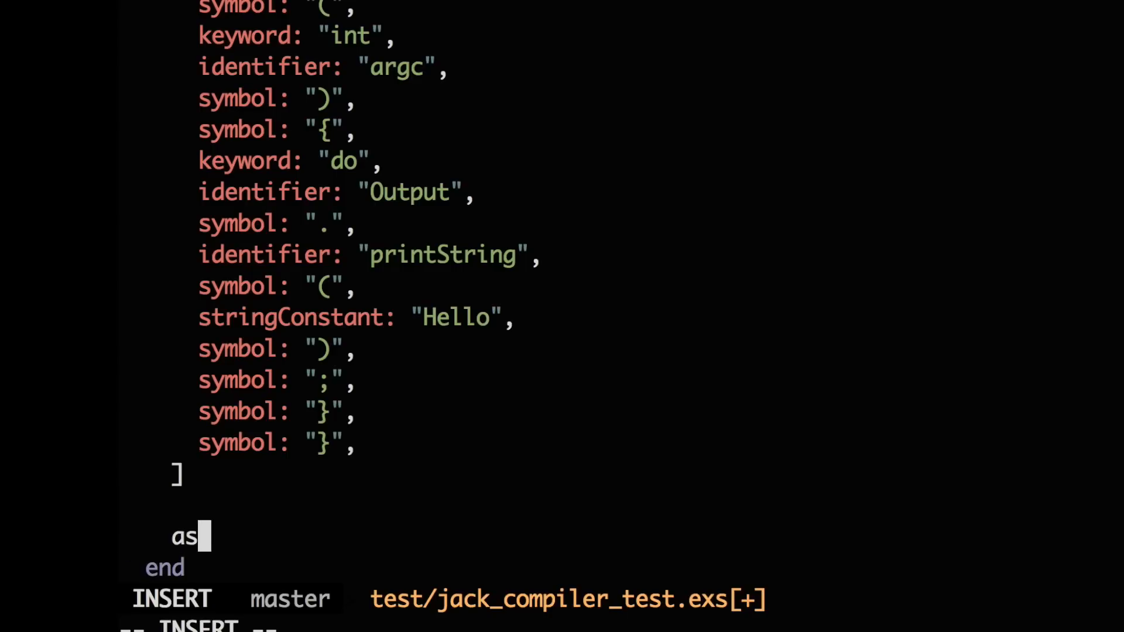
{"action": "type", "text": "sert Jack.Token"}
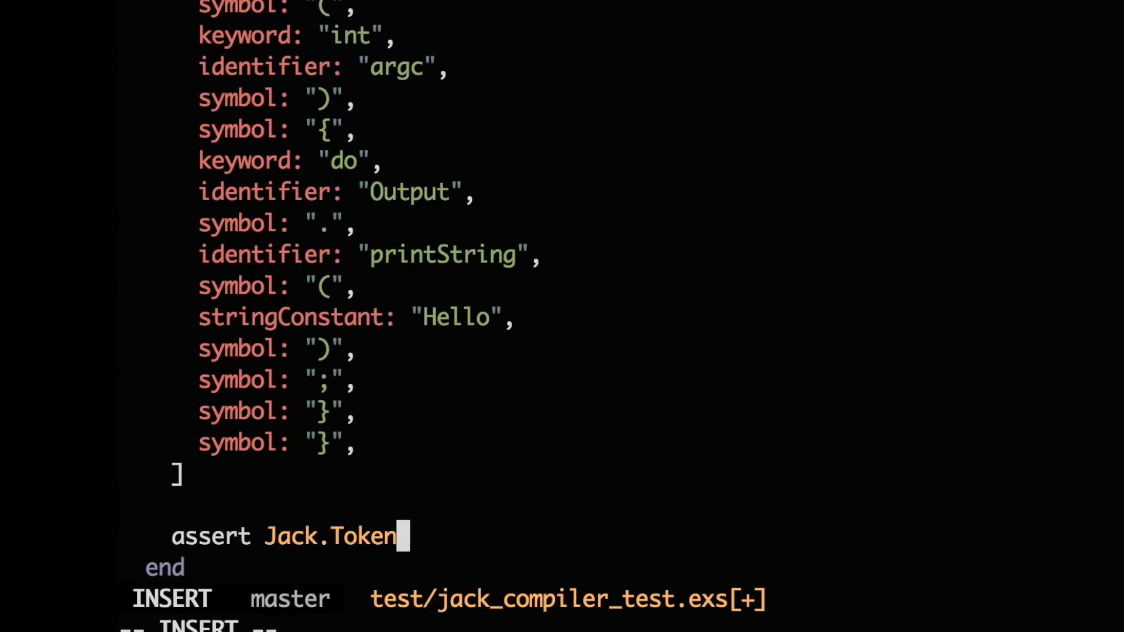
{"action": "type", "text": "izer.tokenize"}
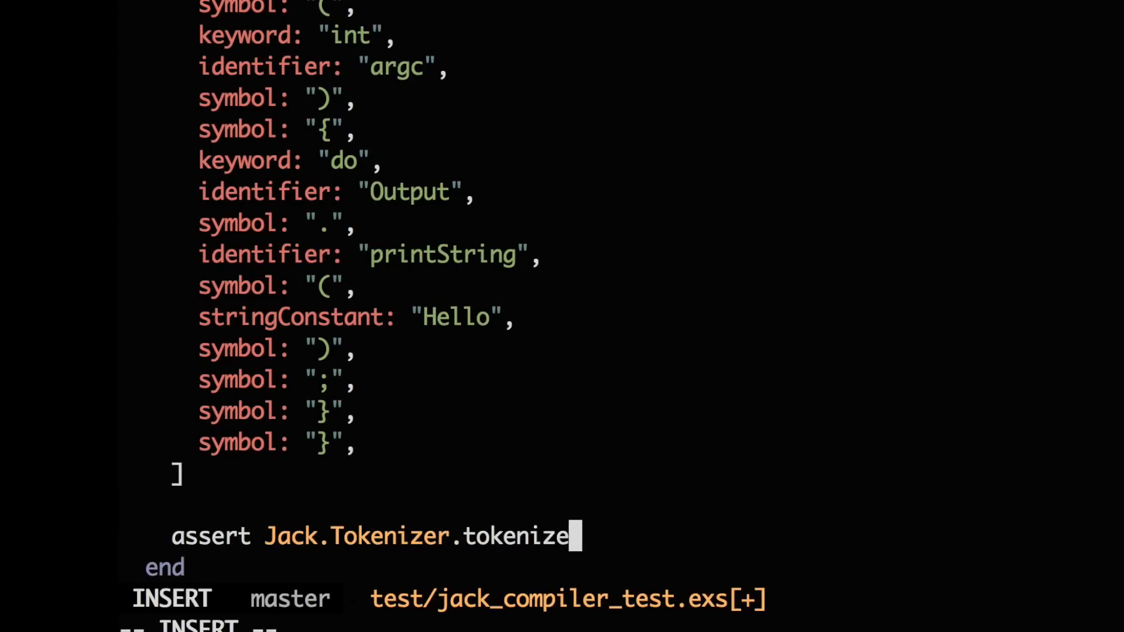
{"action": "type", "text": "(jac"}
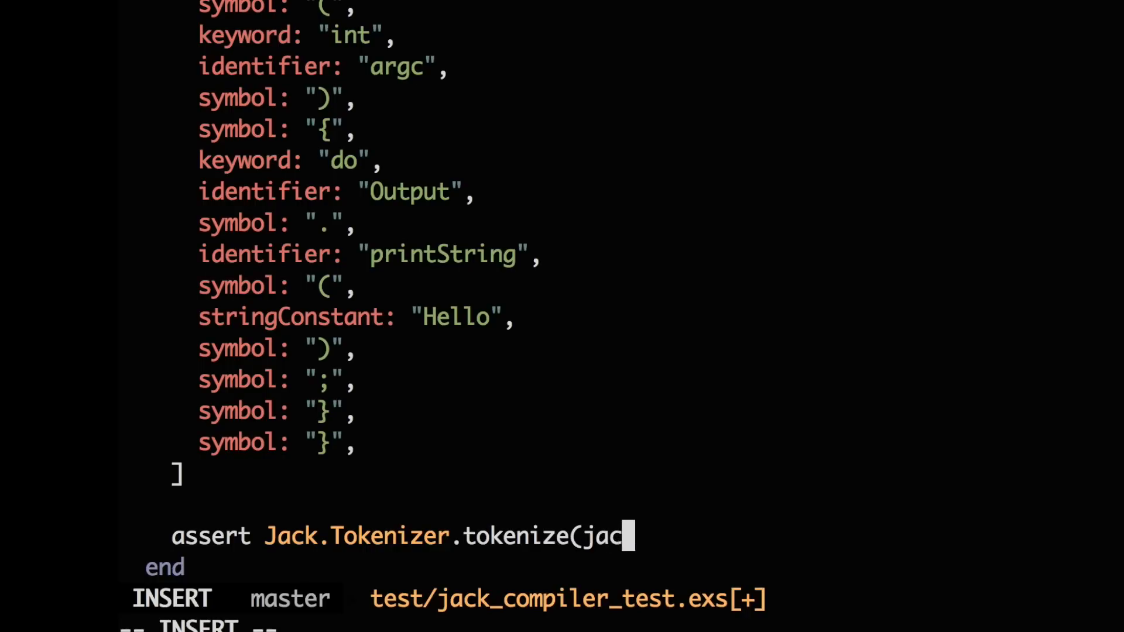
{"action": "type", "text": "k) =="}
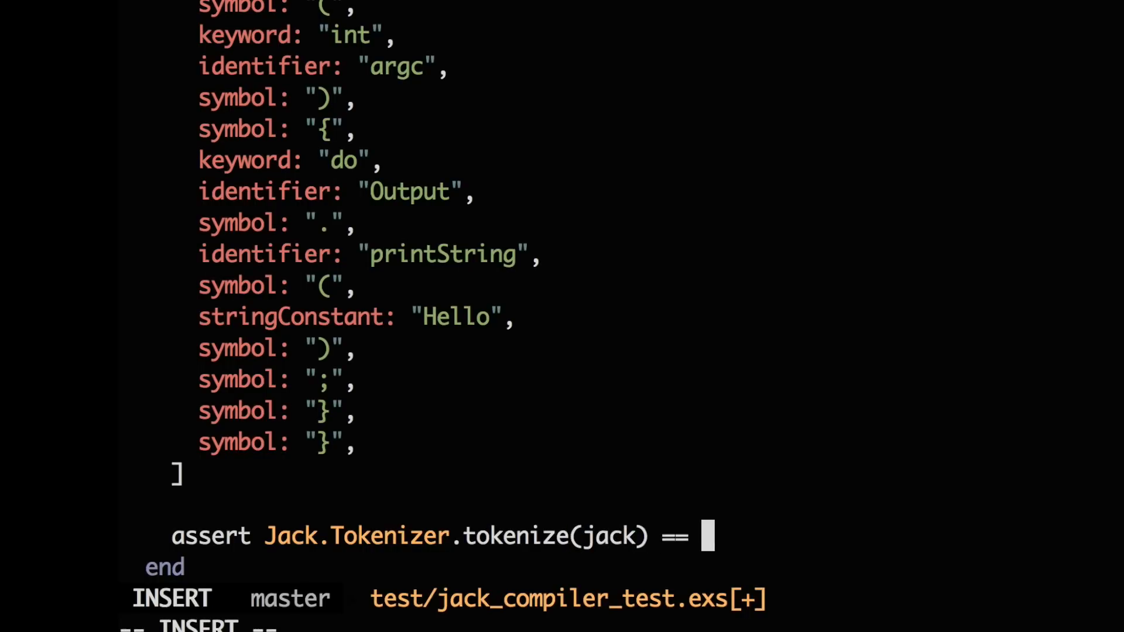
{"action": "type", "text": "tokens"}
{"action": "type", "text": "vim lib/jack/tokeniz"}
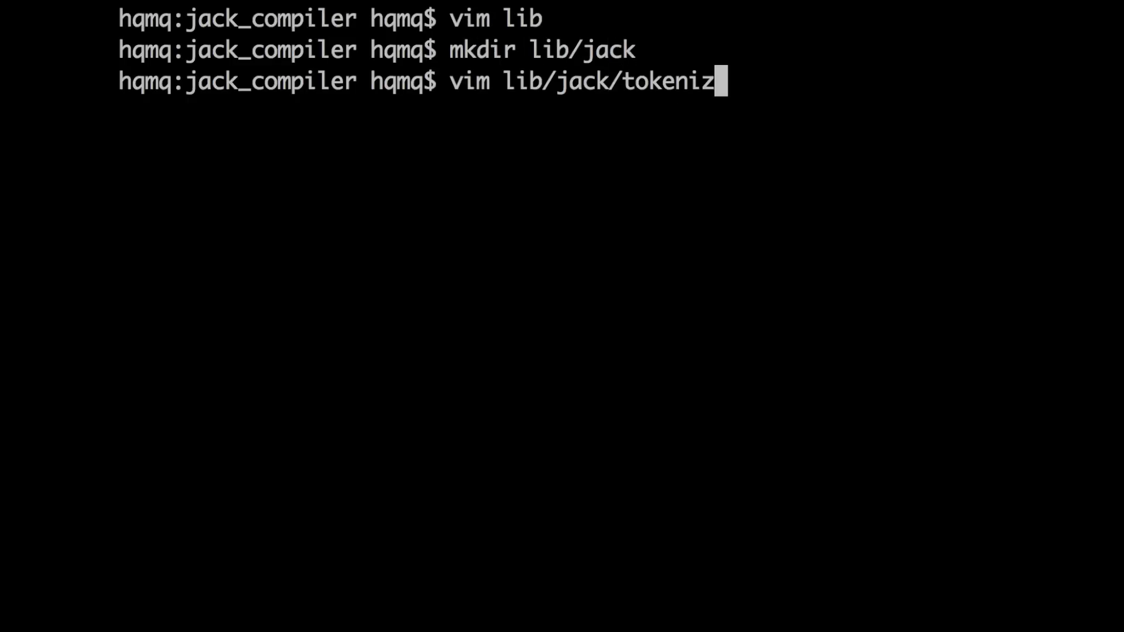
Define module Jack.Tokenizer with a tokenize("") clause returning an empty list.
{"action": "type", "text": "defmodule Jack."}
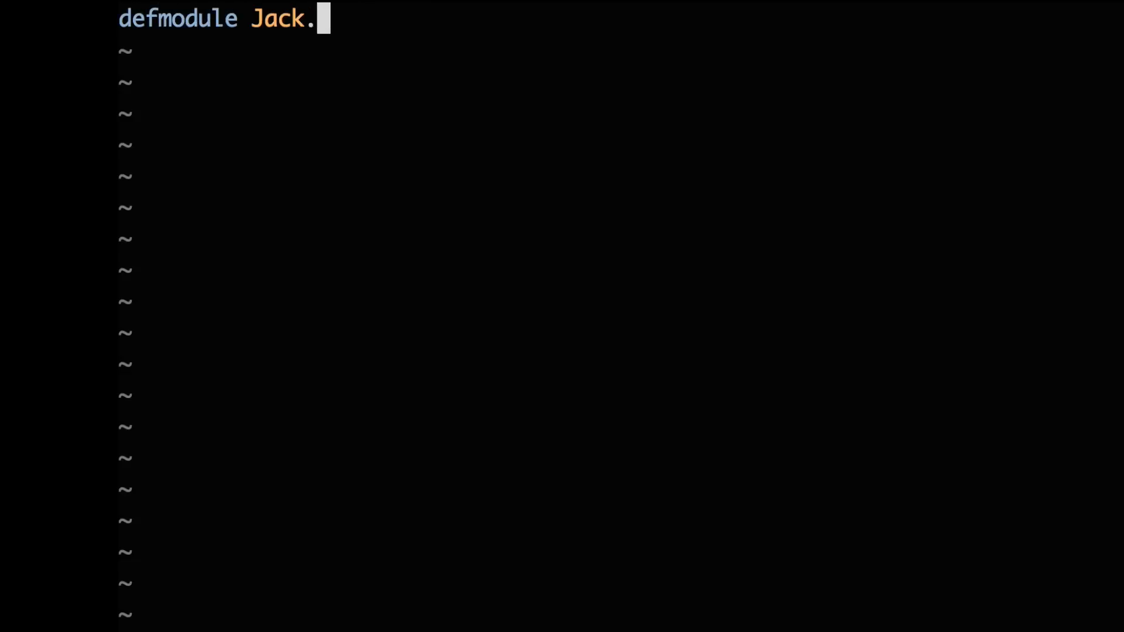
{"action": "type", "text": "Tokenizer do"}
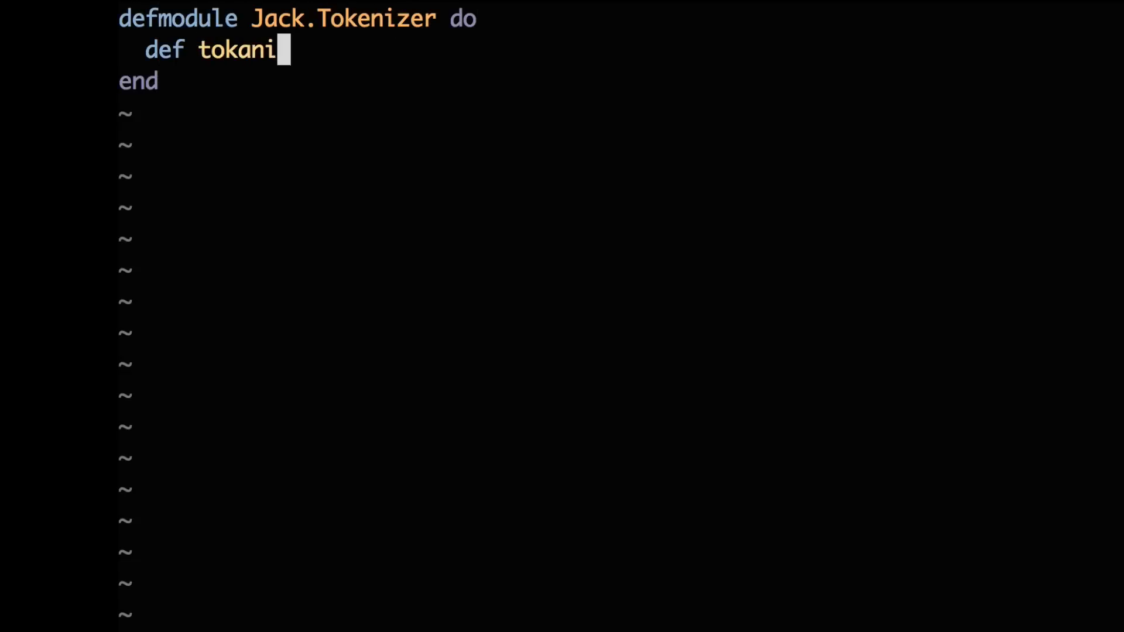
{"action": "type", "text": "ze"}
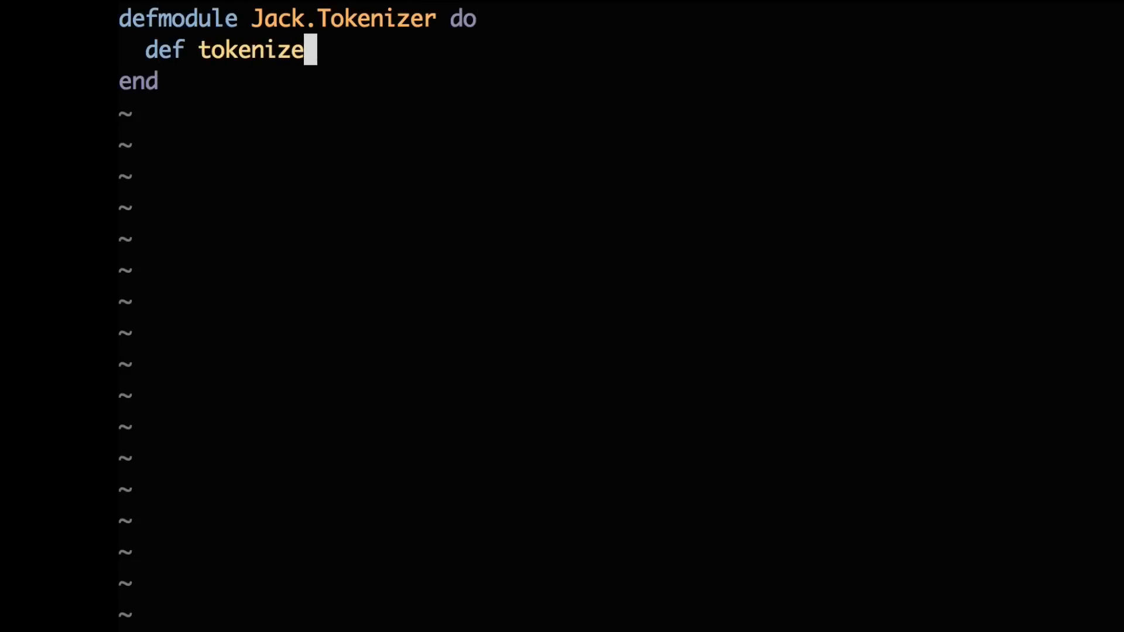
{"action": "type", "text": "(\"\")"}
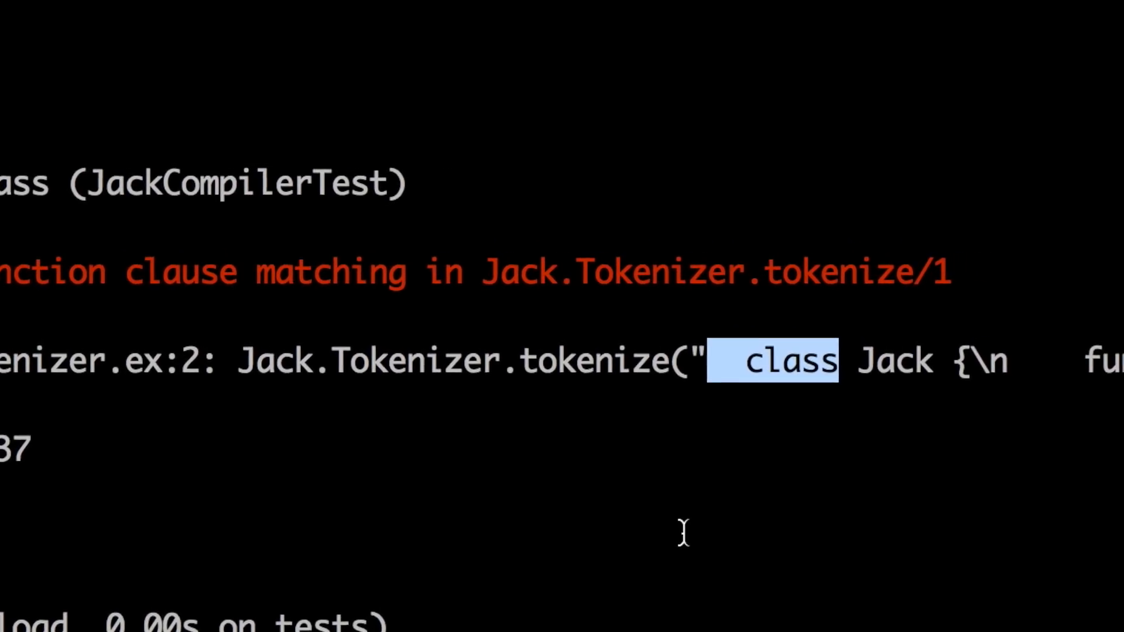
Reopen lib/jack/tokenizer.ex in vim after the failing test run.
{"action": "type", "text": "vim lib/jack/tokenizer.ex"}
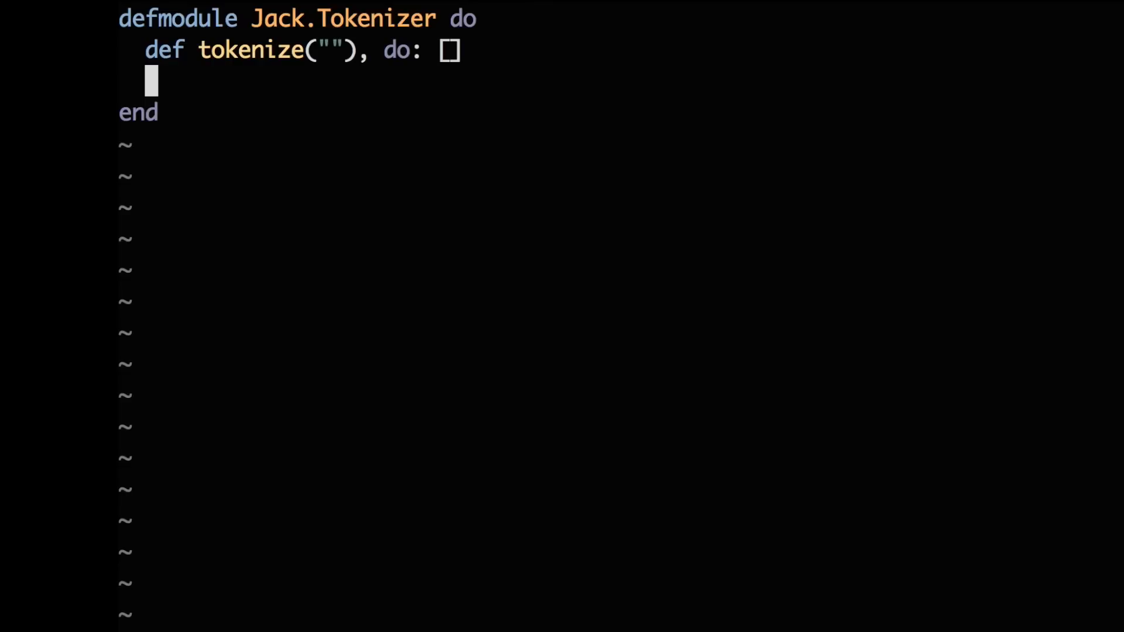
Add tokenize clauses matching leading " ", "\t" and "\n" <> rest that recurse on tokenize(rest).
{"action": "type", "text": "def toke"}
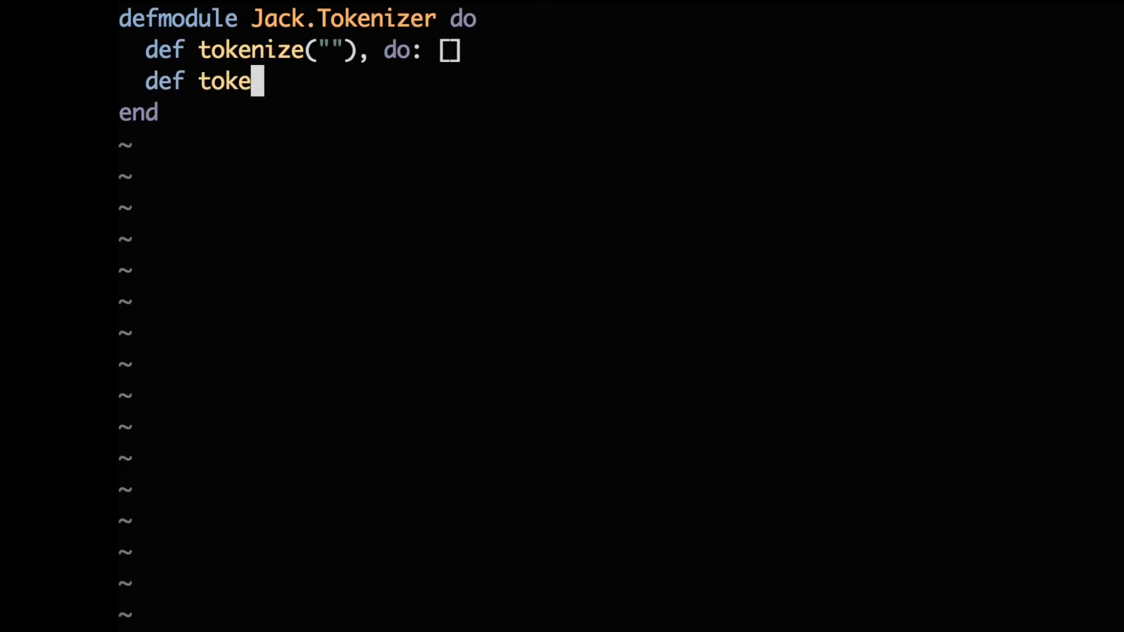
{"action": "type", "text": "nize"}
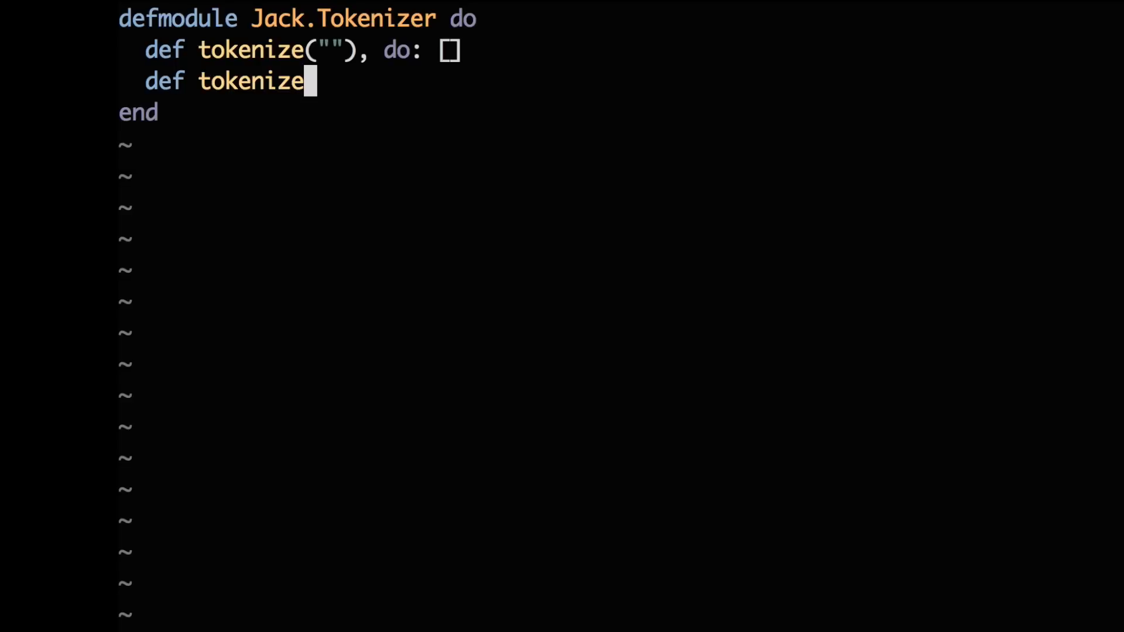
{"action": "type", "text": "(\" \"), do:"}
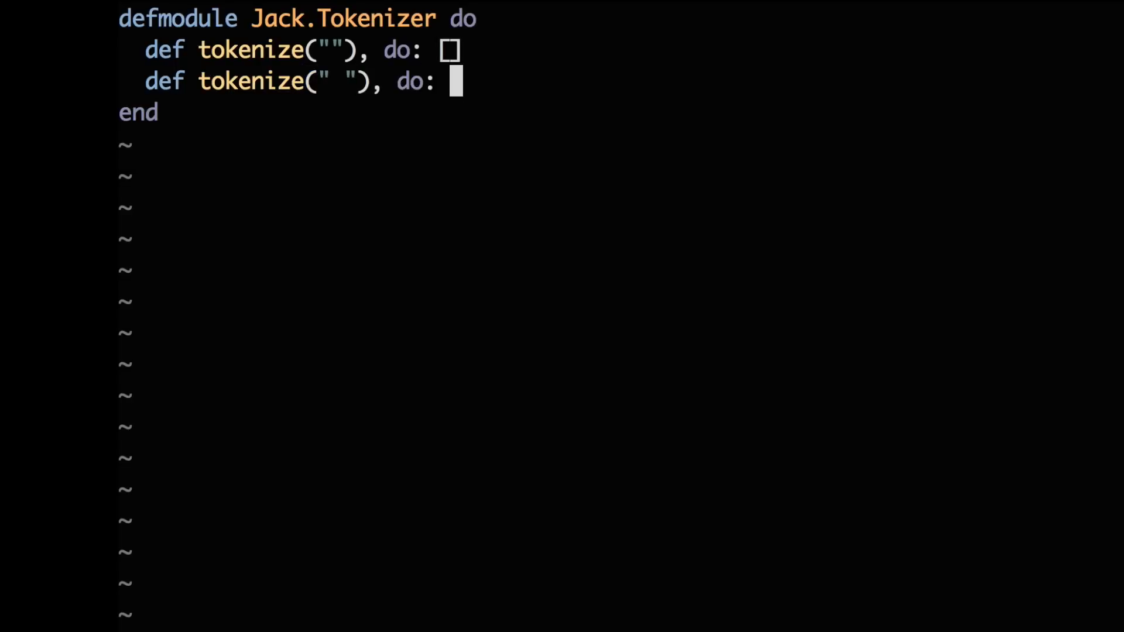
{"action": "type", "text": "<>rest"}
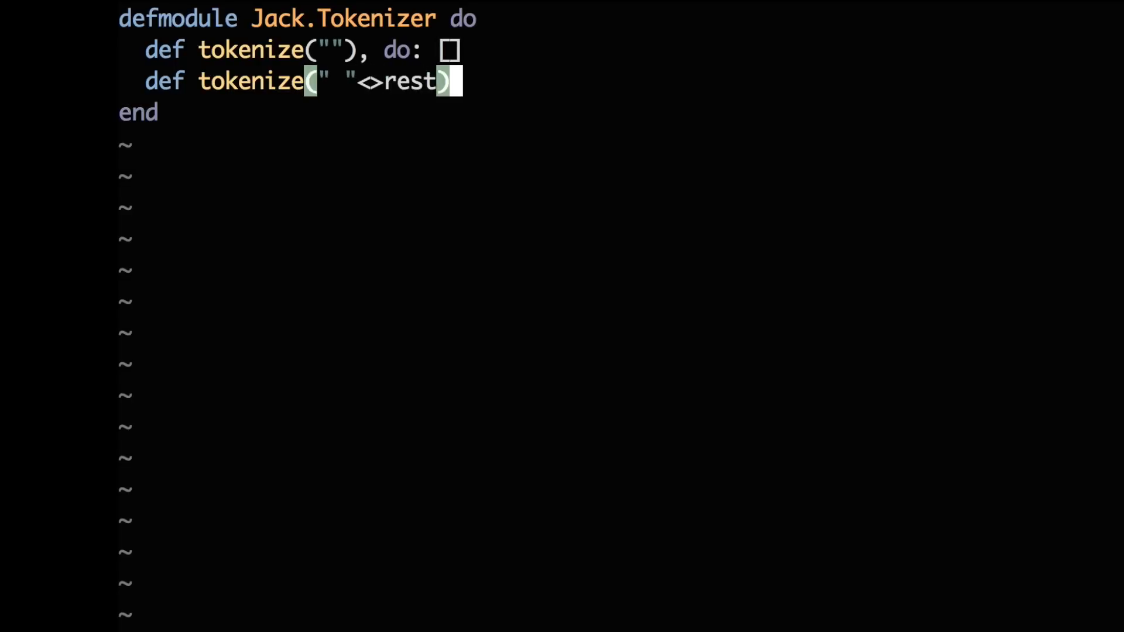
{"action": "type", "text": ", do"}
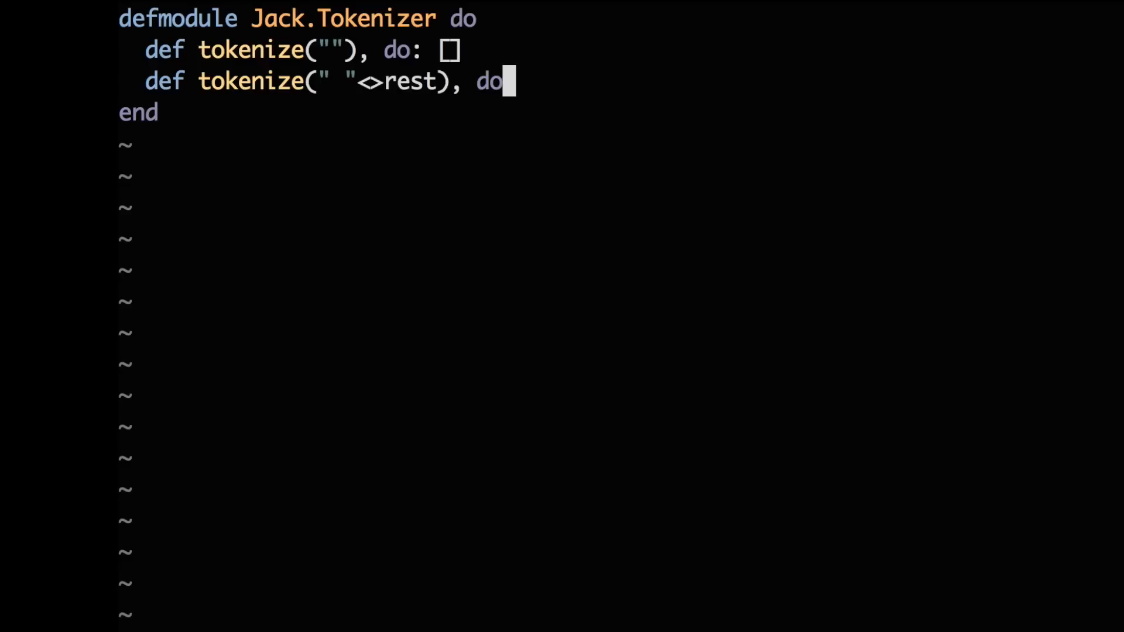
{"action": "type", "text": ":"}
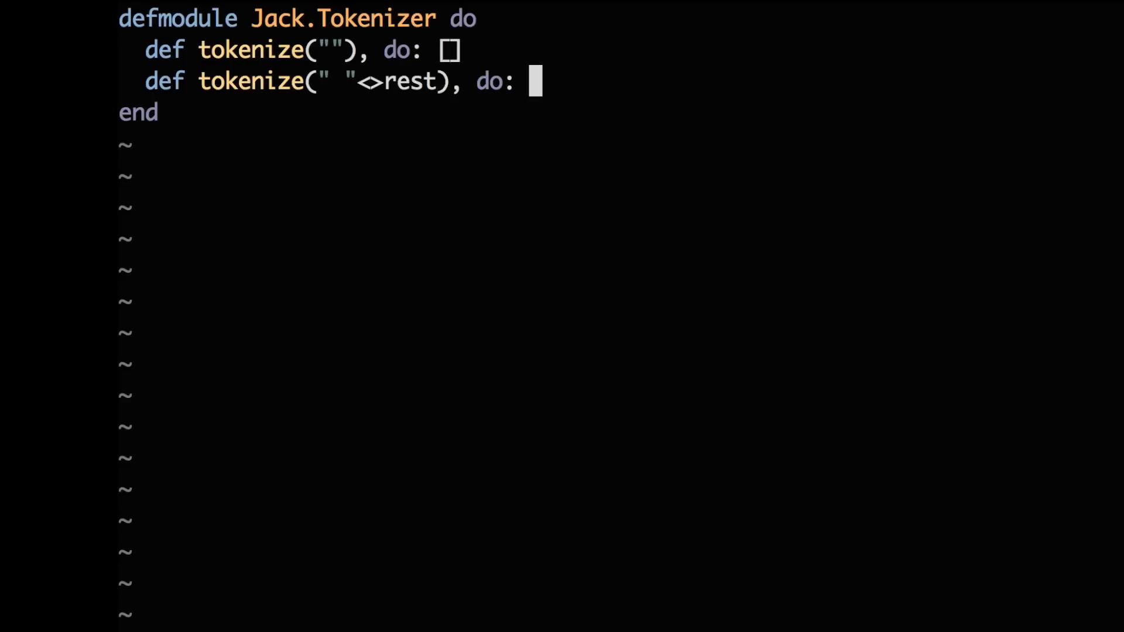
{"action": "type", "text": "tokenize(rest"}
{"action": "type", "text": "def tokenize(\""}
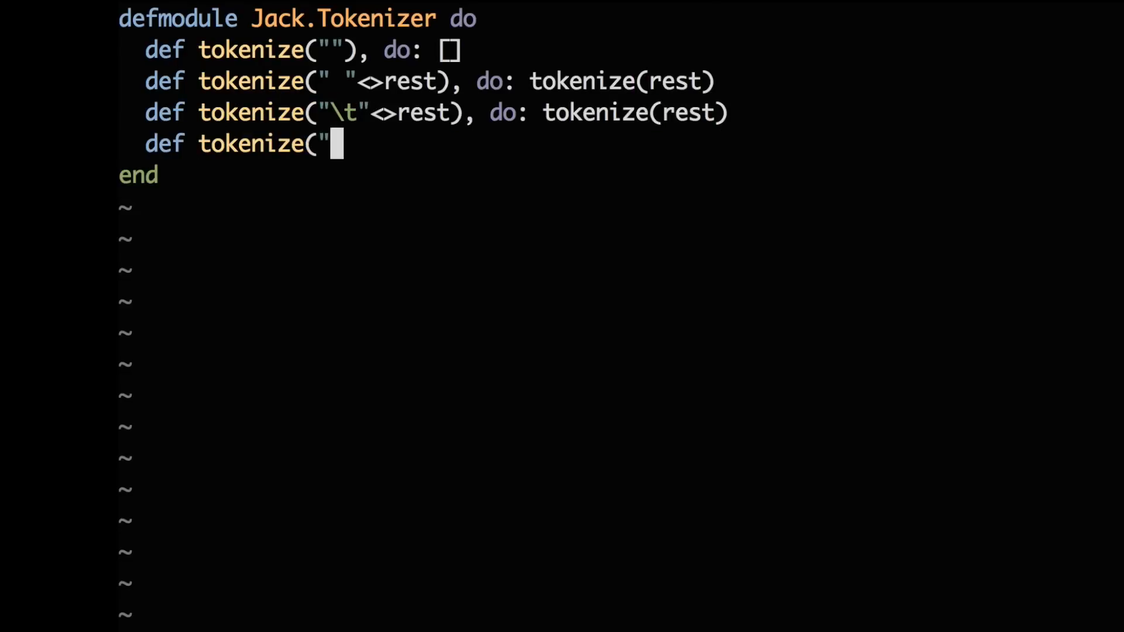
{"action": "type", "text": "\\n\"<>rest), do: tokenize(rest)"}
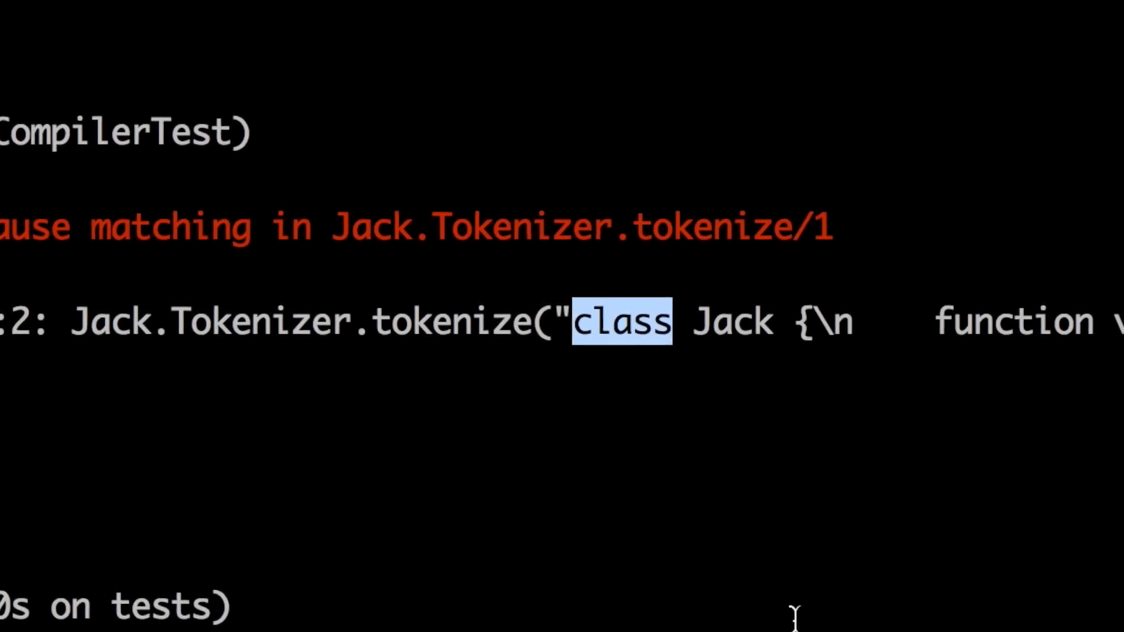
Reopen the tokenizer file in vim after the test fails on the class keyword.
{"action": "type", "text": "vim lib/jack/t"}
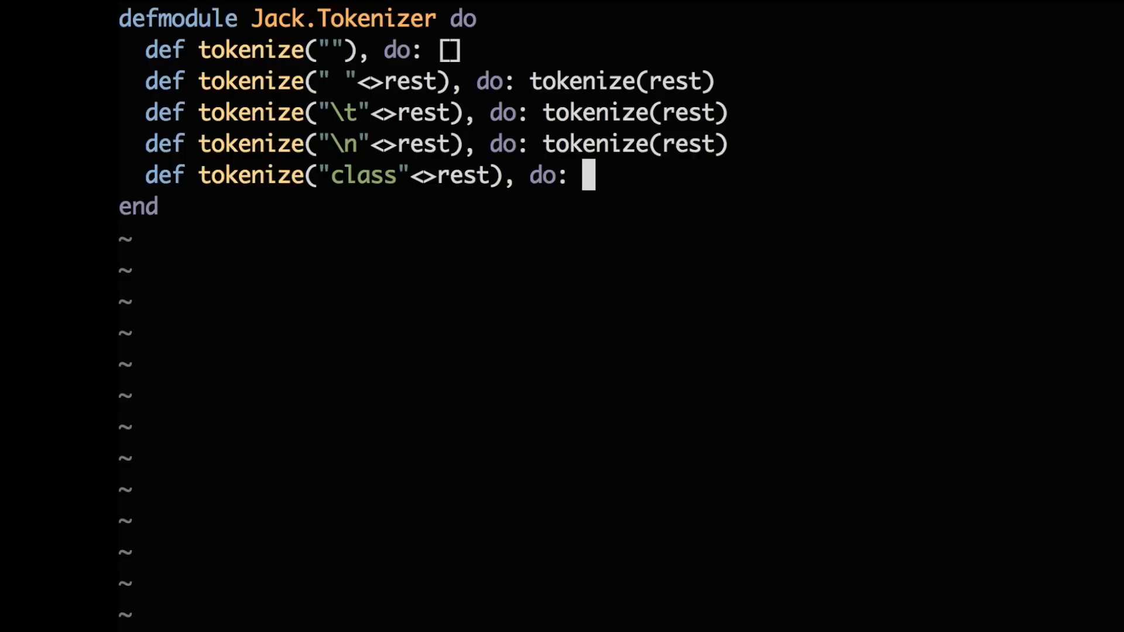
Make tokenize("class"<>rest) return [{:keyword,"class"} | tokenize(rest)].
{"action": "type", "text": "[{:keyword,\"class\"}] ++"}
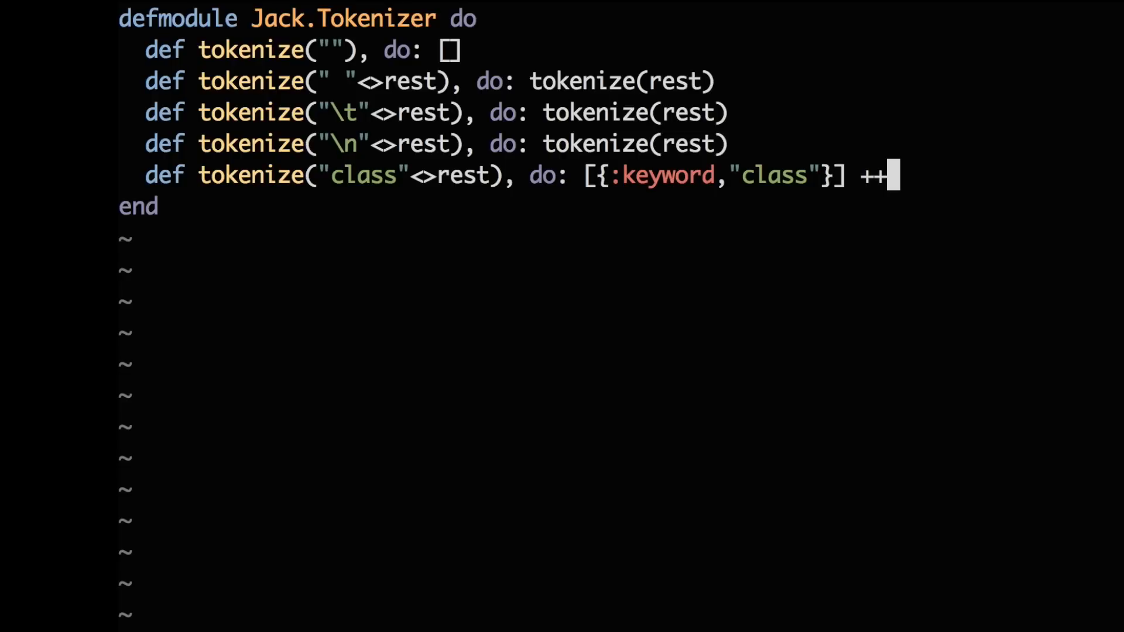
{"action": "type", "text": "tokenize(re"}
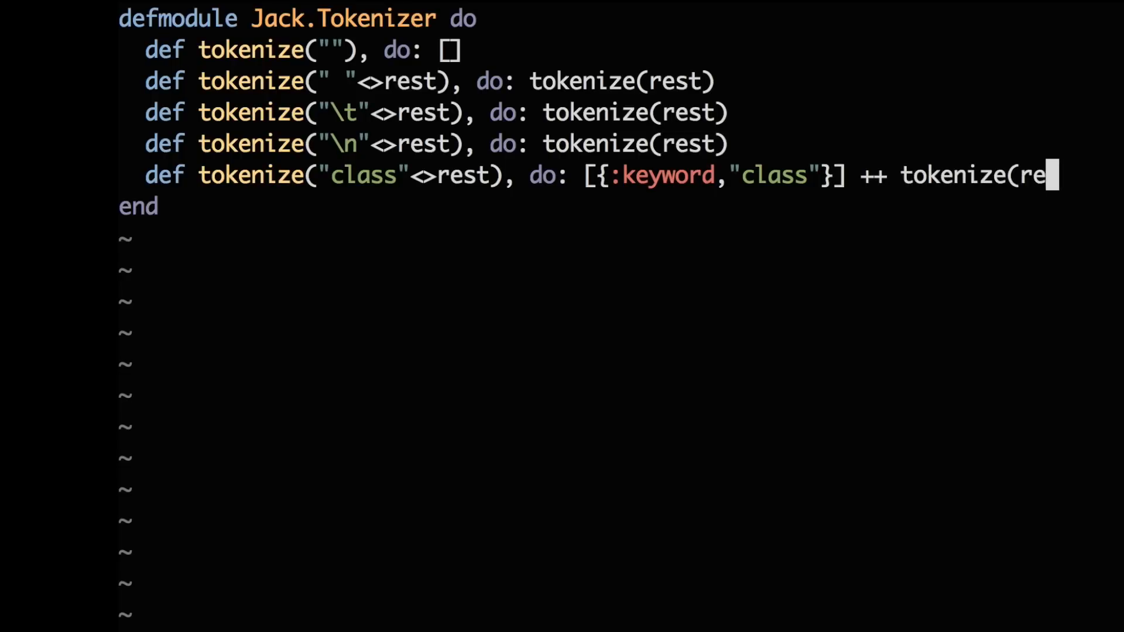
{"action": "type", "text": "st)"}
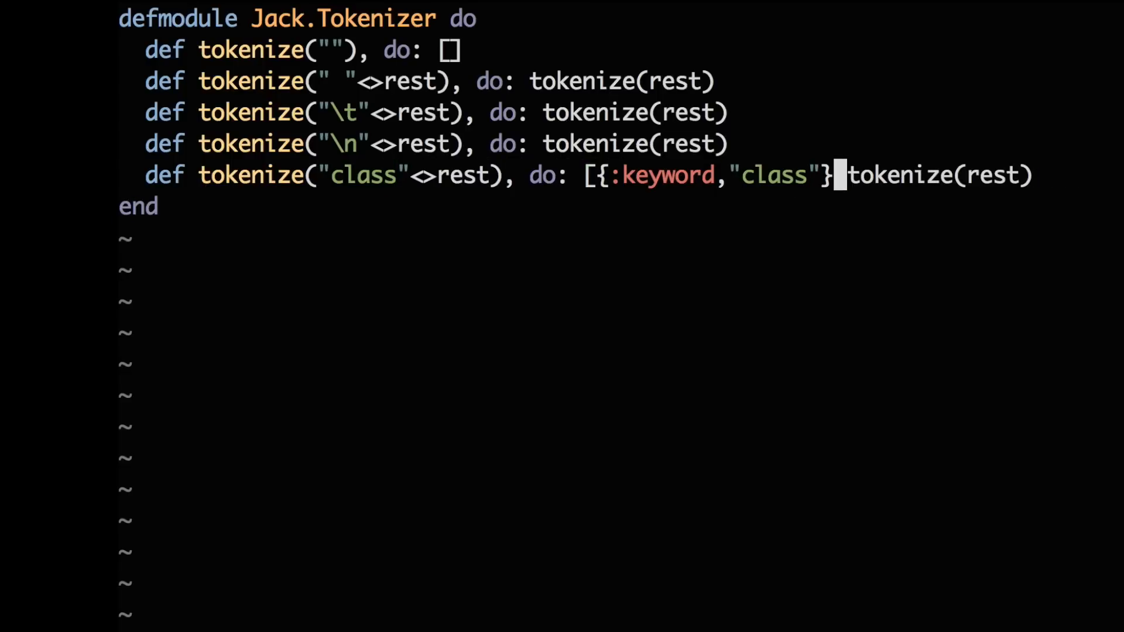
{"action": "type", "text": "|"}
{"action": "type", "text": "def"}
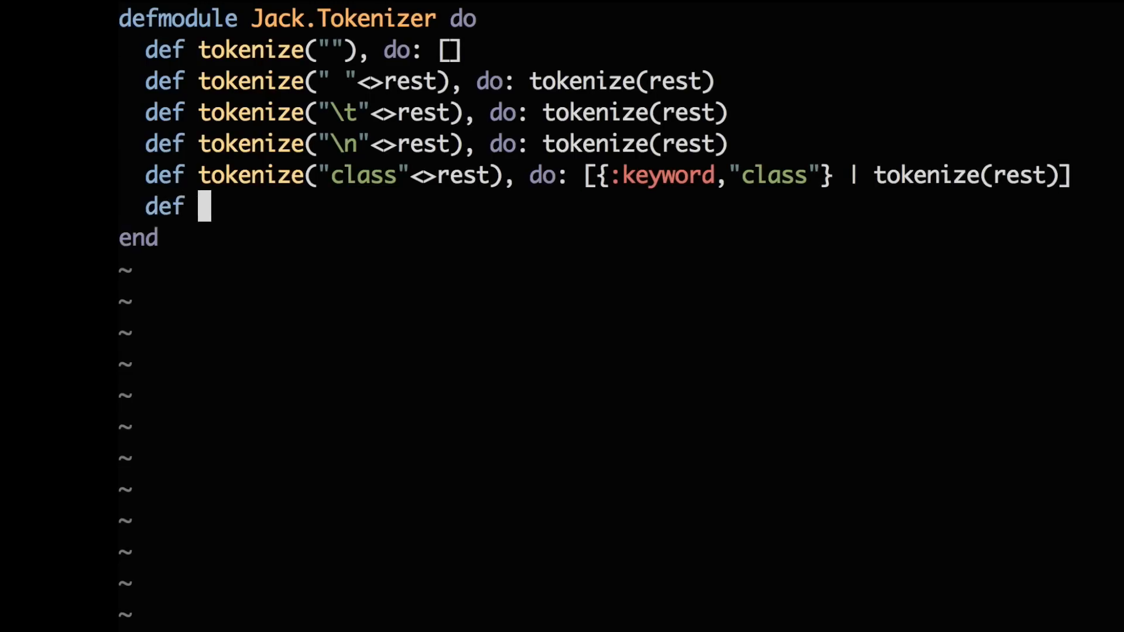
Add a fallback clause returning [{:identifier, id} | tokenize(rest)] from a regex match, else raising ArgumentError "I can't tokenize", and rerun mix test.
{"action": "type", "text": "tokenize(str) do"}
{"action": "type", "text": "case Regex.run(~r/\\A([A-Za-z_][A-Za-z_\\d]*)(.*)\\Z/s,jack) do"}
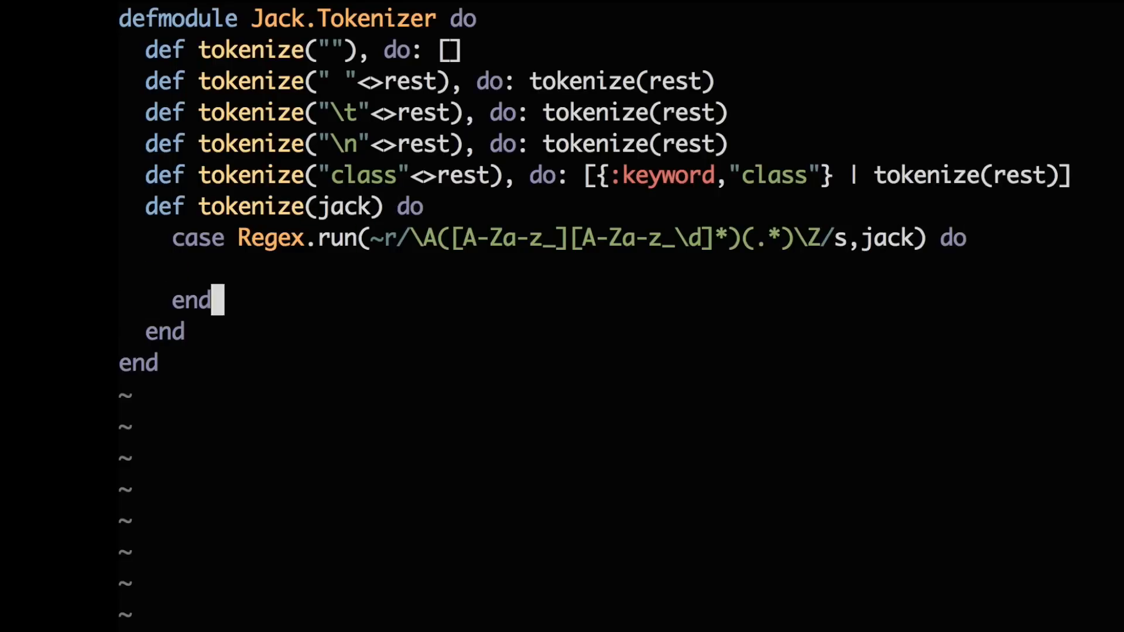
{"action": "type", "text": "[_,"}
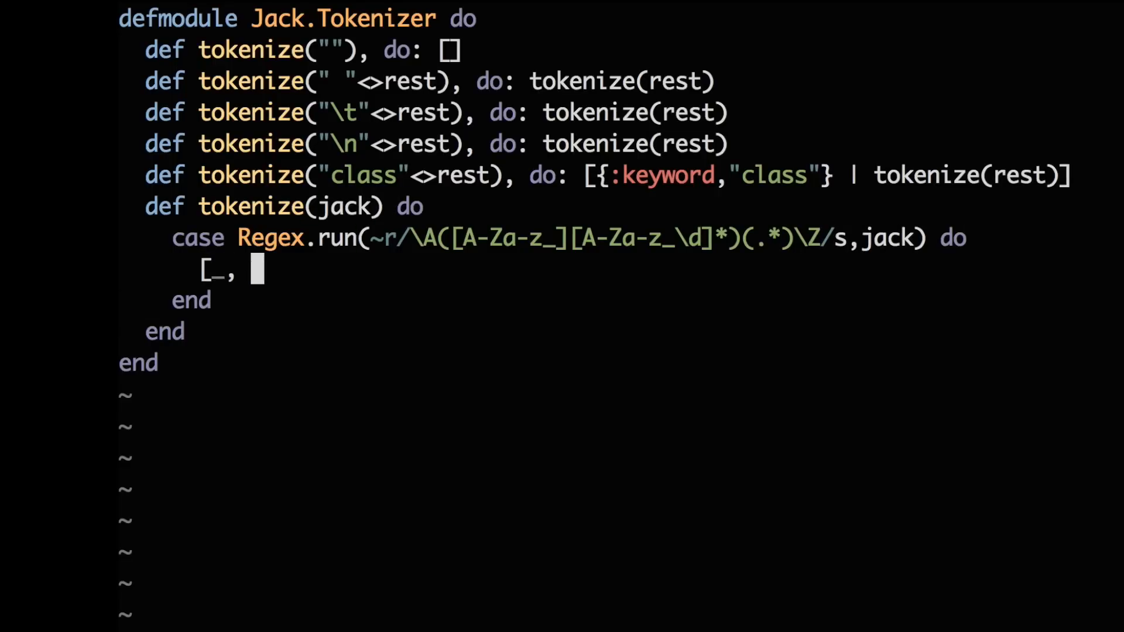
{"action": "type", "text": "id, rest] ->"}
{"action": "type", "text": "_ -> r"}
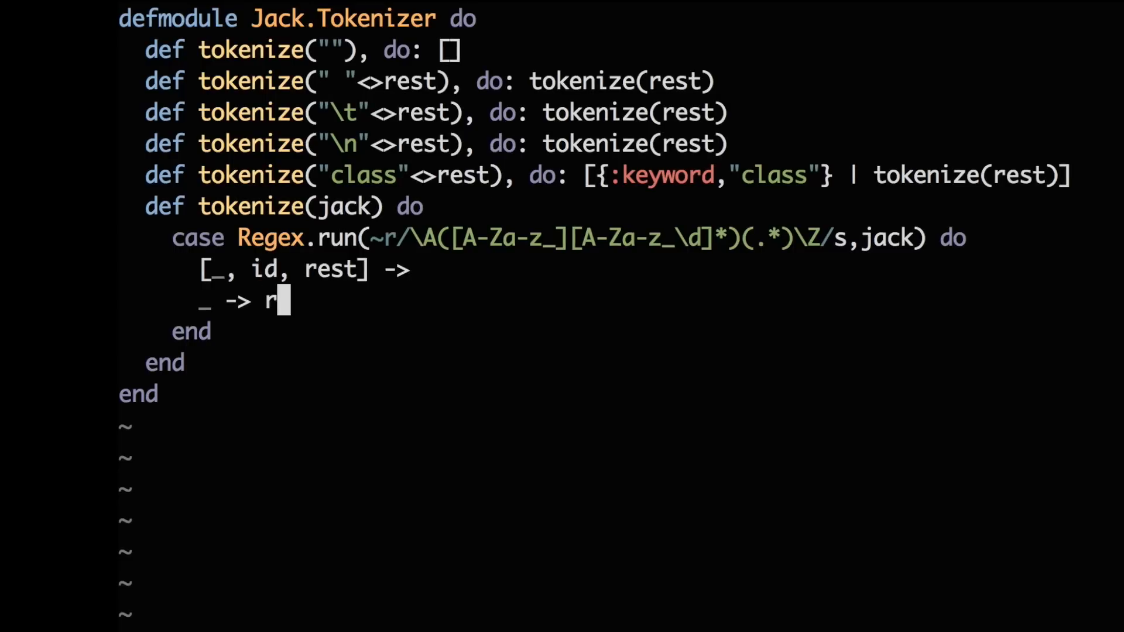
{"action": "type", "text": "aise(ArgumentE"}
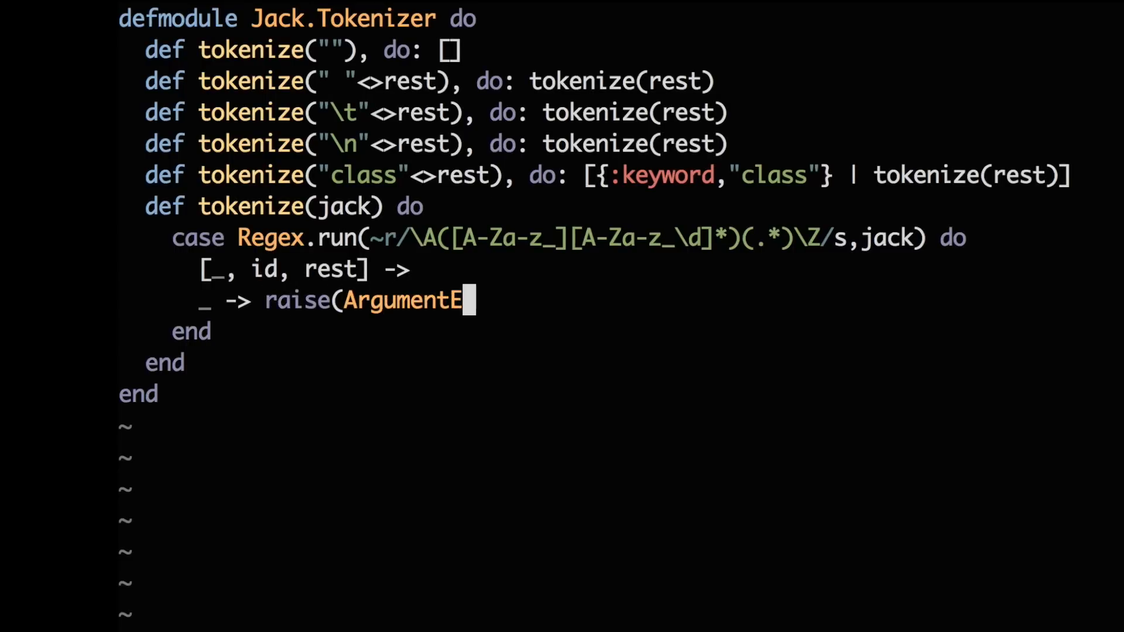
{"action": "type", "text": "rror, \"I can"}
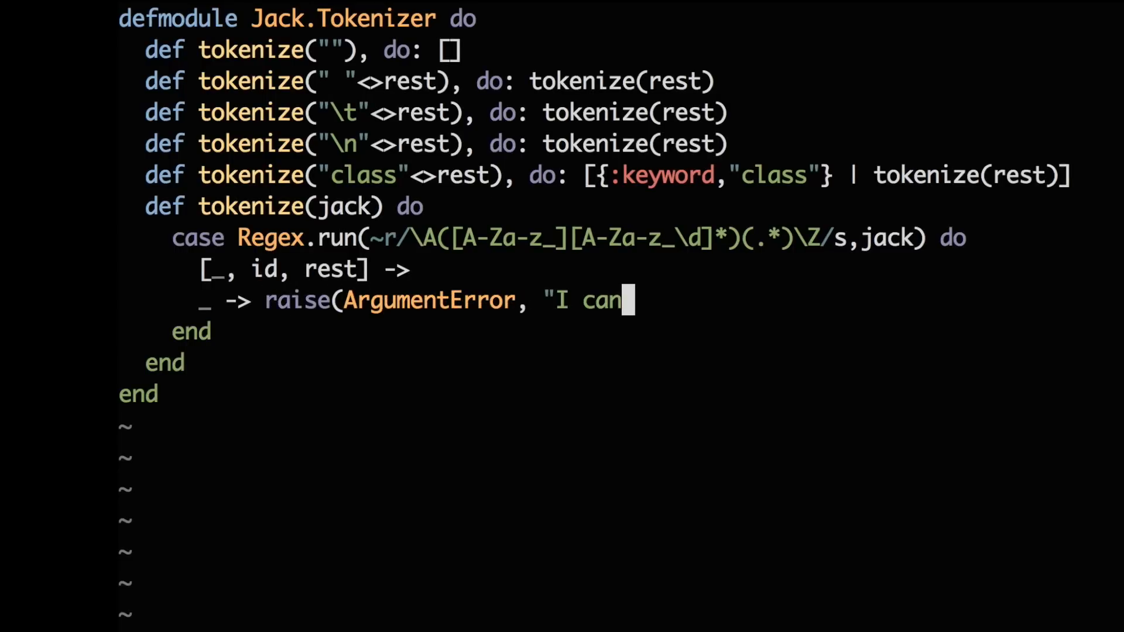
{"action": "type", "text": "'t tokenize: #{jack}\")"}
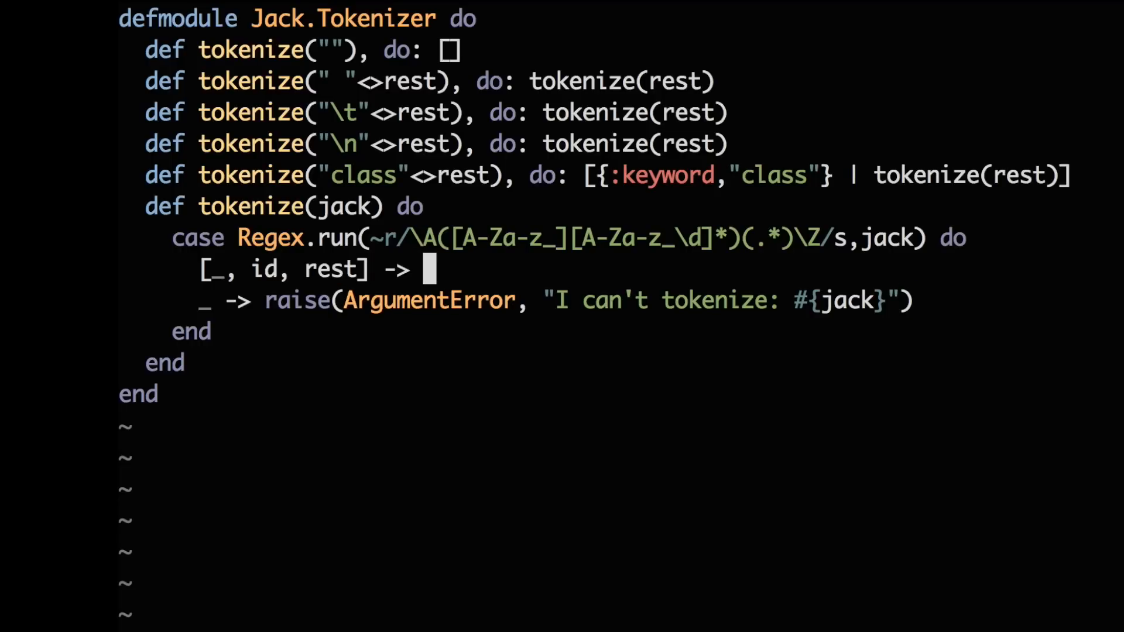
{"action": "type", "text": "[{:identifier,id} | tokenize(rest"}
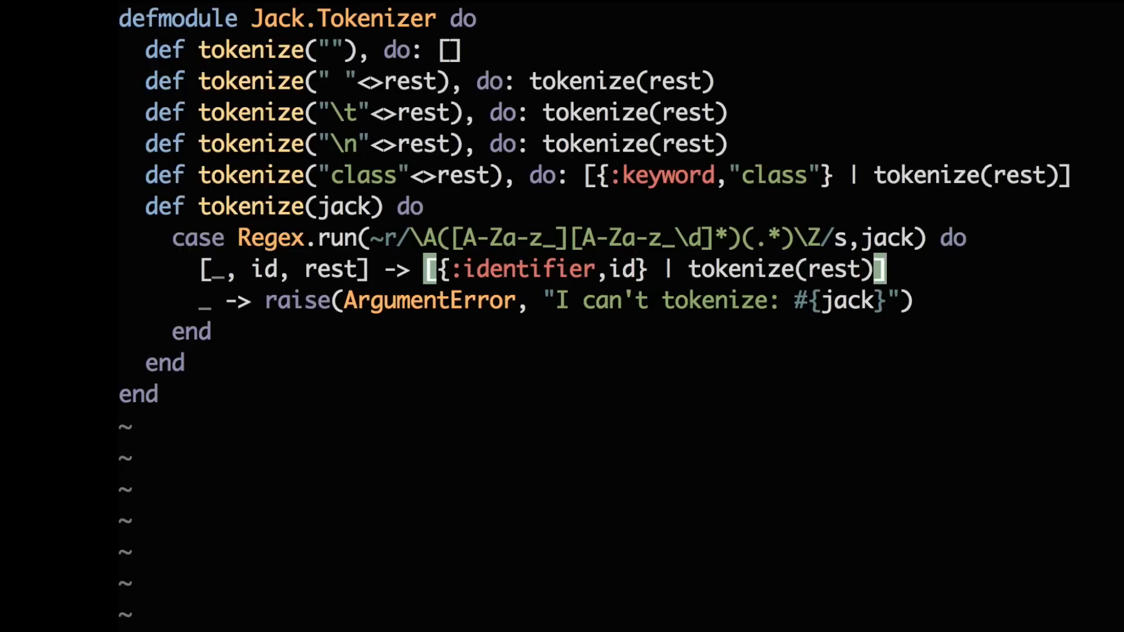
{"action": "type", "text": "mix test"}
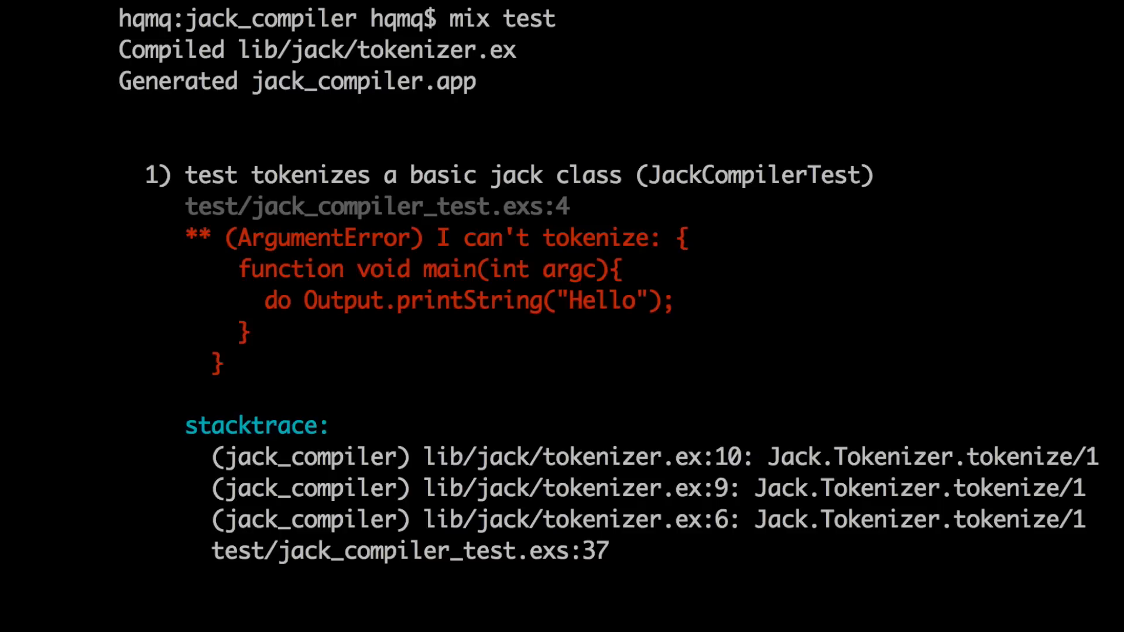
{"action": "mouse_move", "coordinate": [1028, 229]}
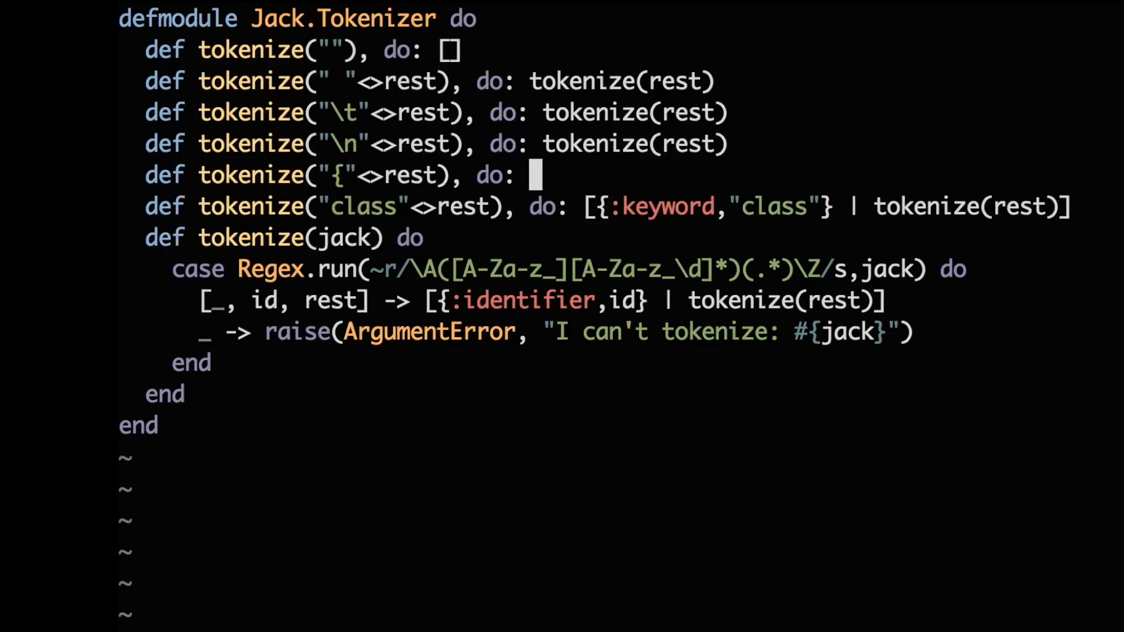
Make tokenize("{"<>rest) return [{:symbol,"{"} | tokenize(rest)].
{"action": "type", "text": "[{:symbol,"}
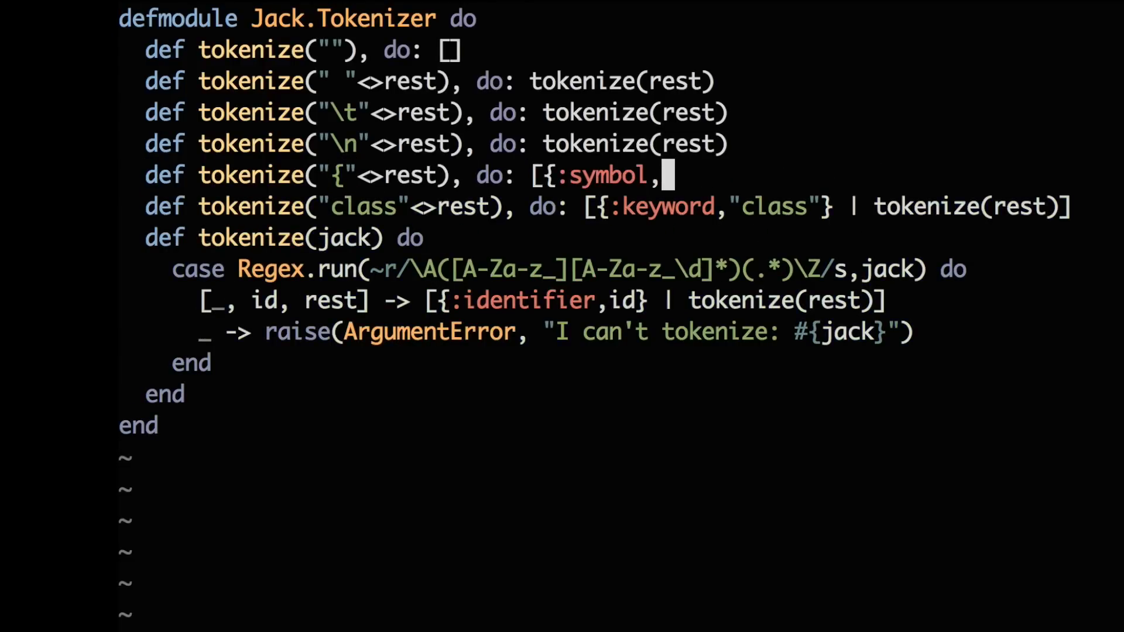
{"action": "type", "text": "\"{\"} | tokenize(rest"}
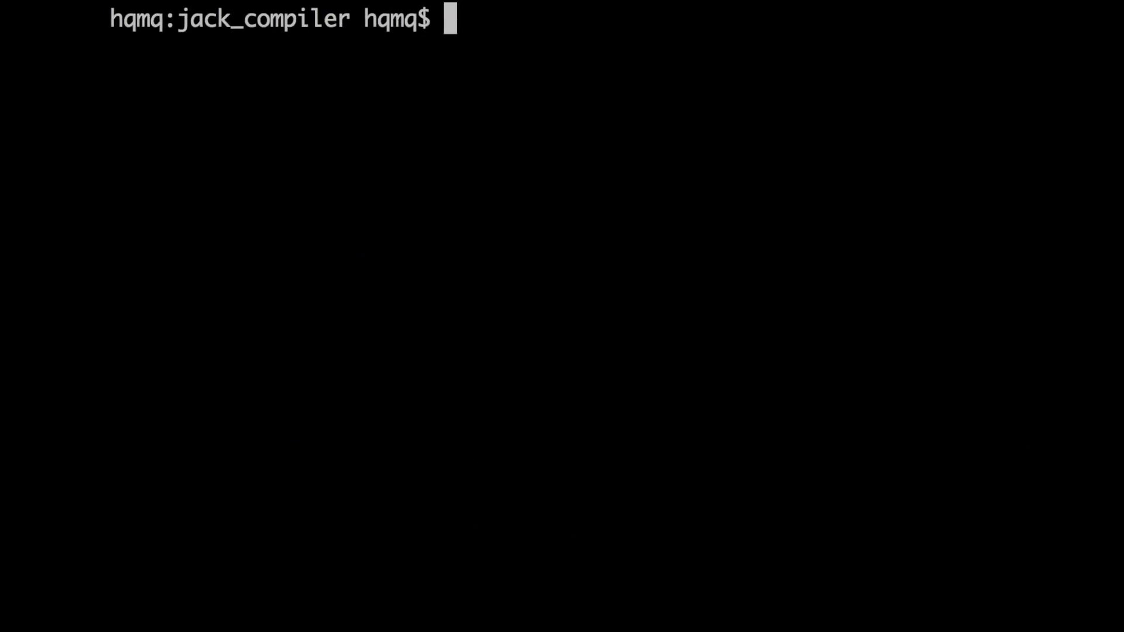
Run mix test, see it fail on the Hello string, and reopen tokenizer.ex in vim.
{"action": "type", "text": "mix test"}
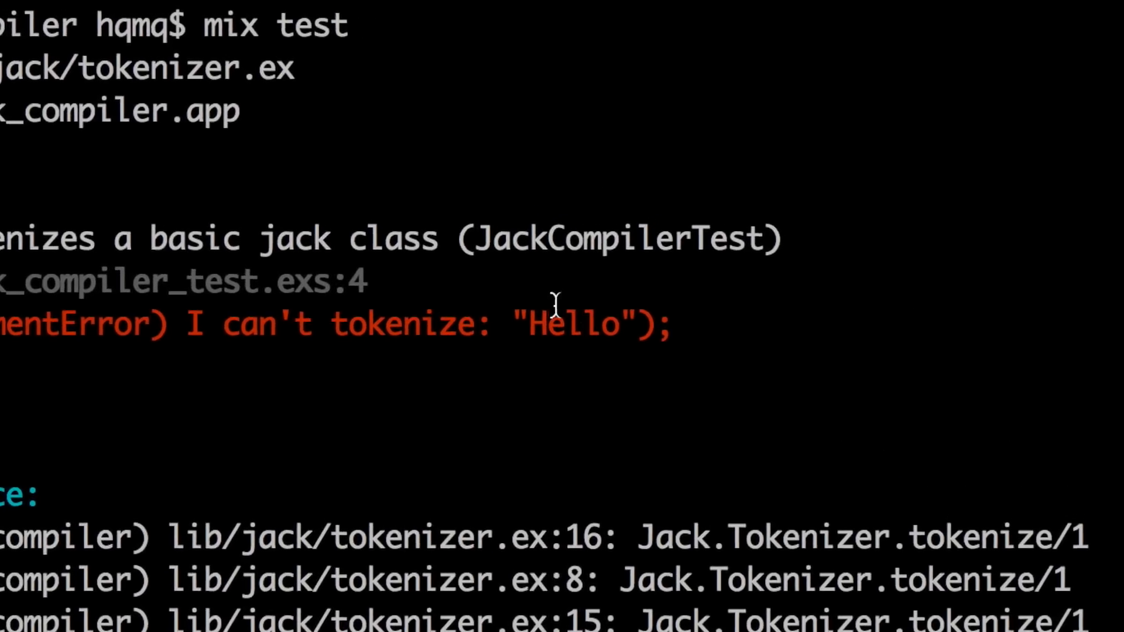
{"action": "double_click", "coordinate": [560, 330]}
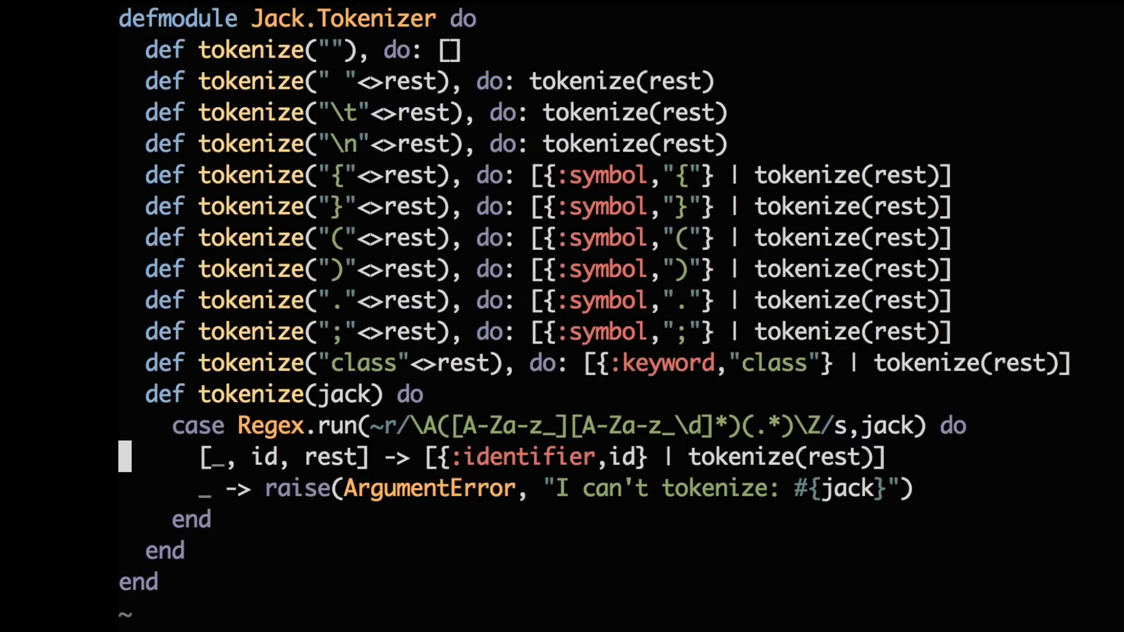
Add a nested Regex.run case matching "..." that returns [{:stringConstant, str} | tokenize(rest)].
{"action": "type", "text": "case Regex.run(~r/\\A\"([^\"\\n]*)\""}
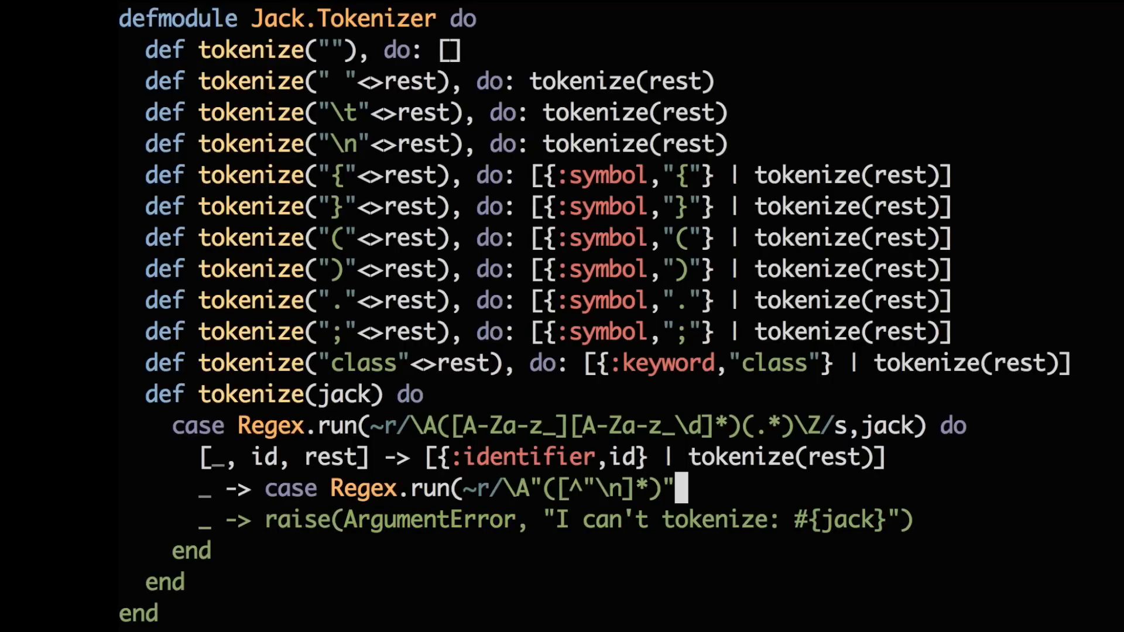
{"action": "type", "text": "(.*)\\Z/s,jack) do"}
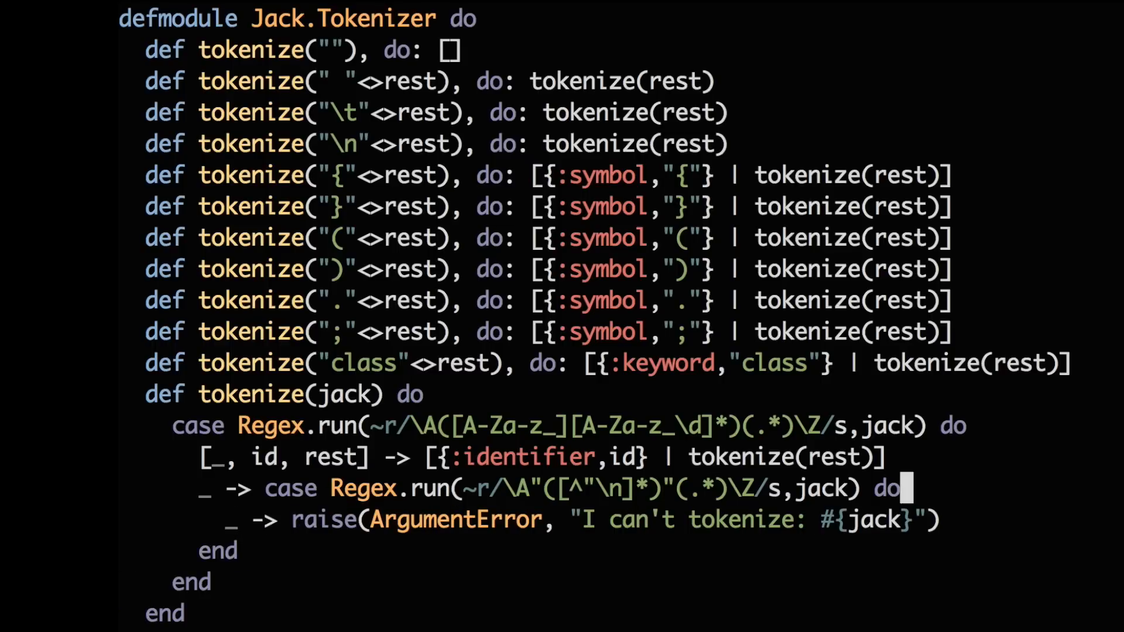
{"action": "type", "text": "[_, str"}
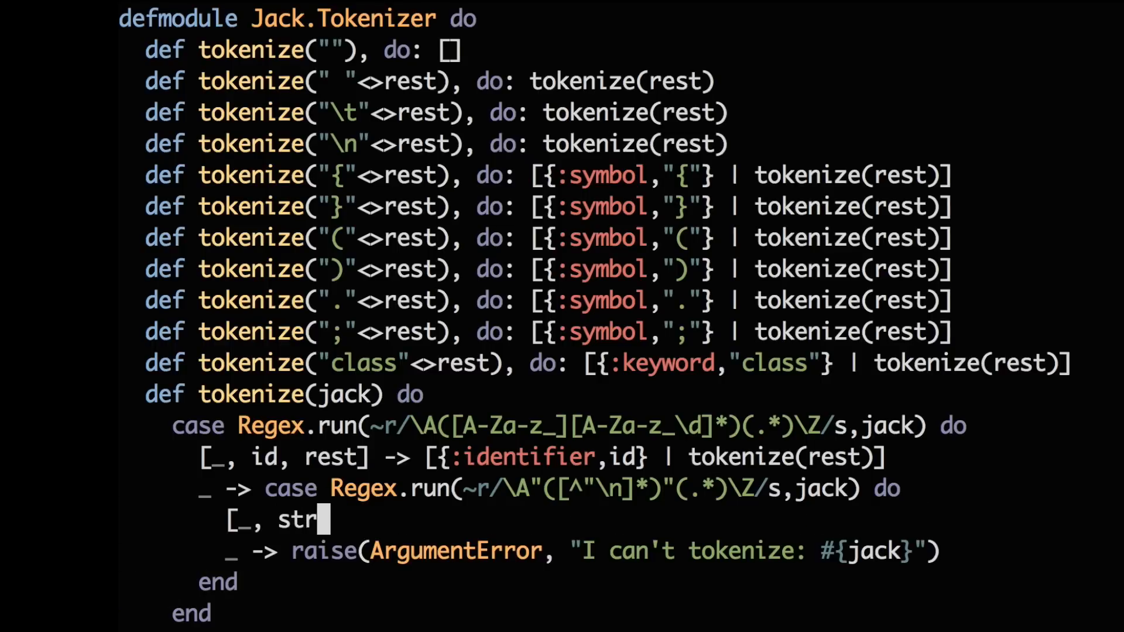
{"action": "type", "text": ", rest] ->"}
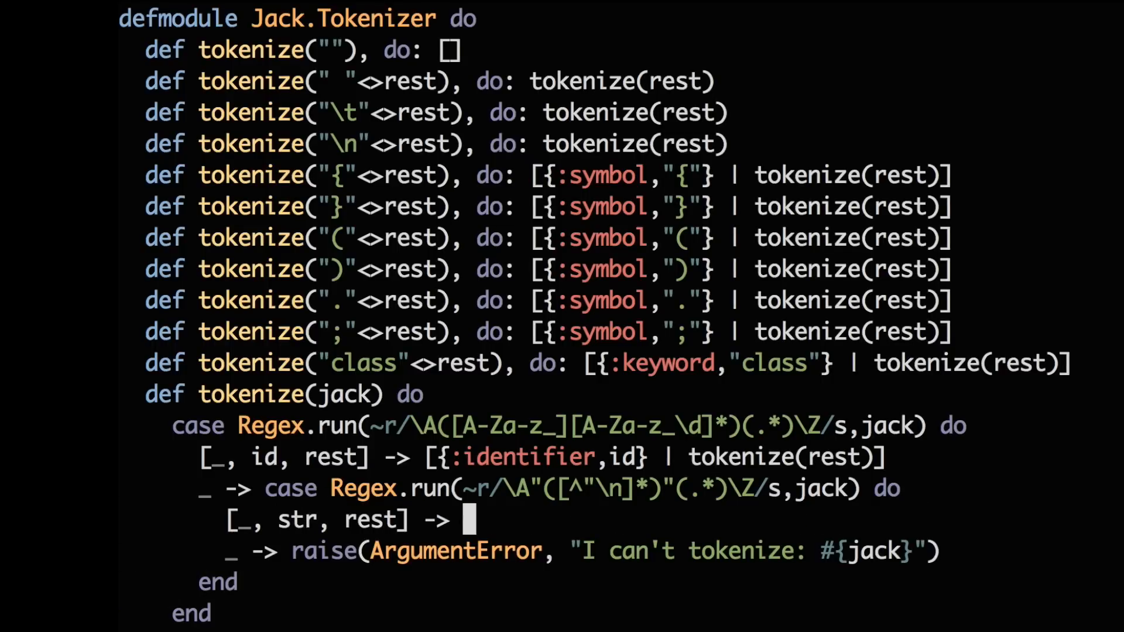
{"action": "type", "text": "[{:stringConstant"}
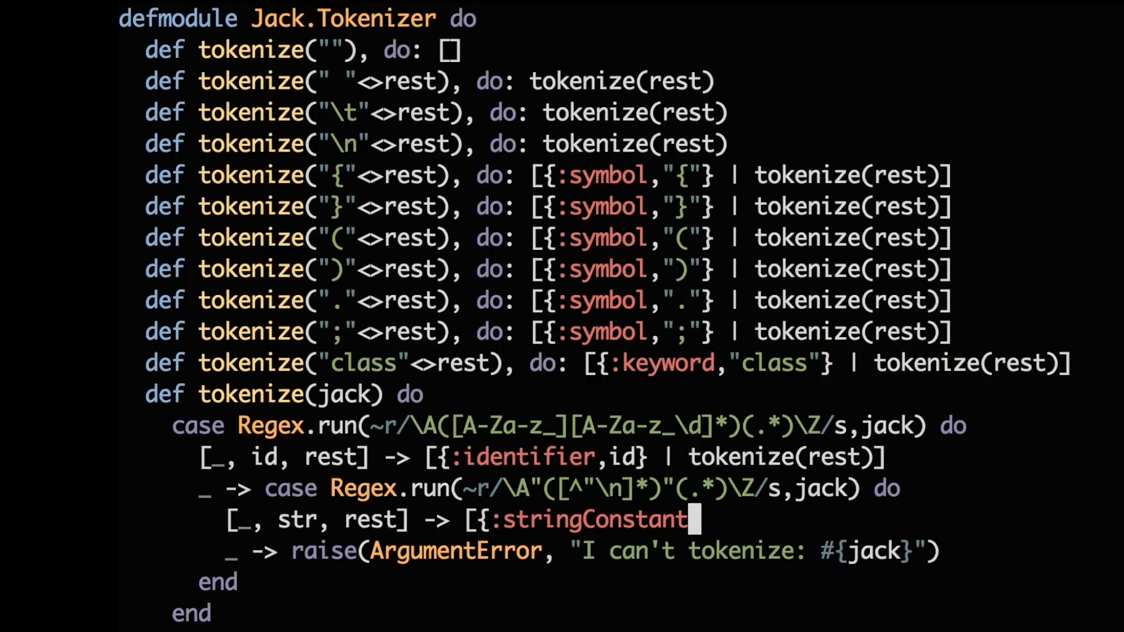
{"action": "type", "text": ",str} | tok"}
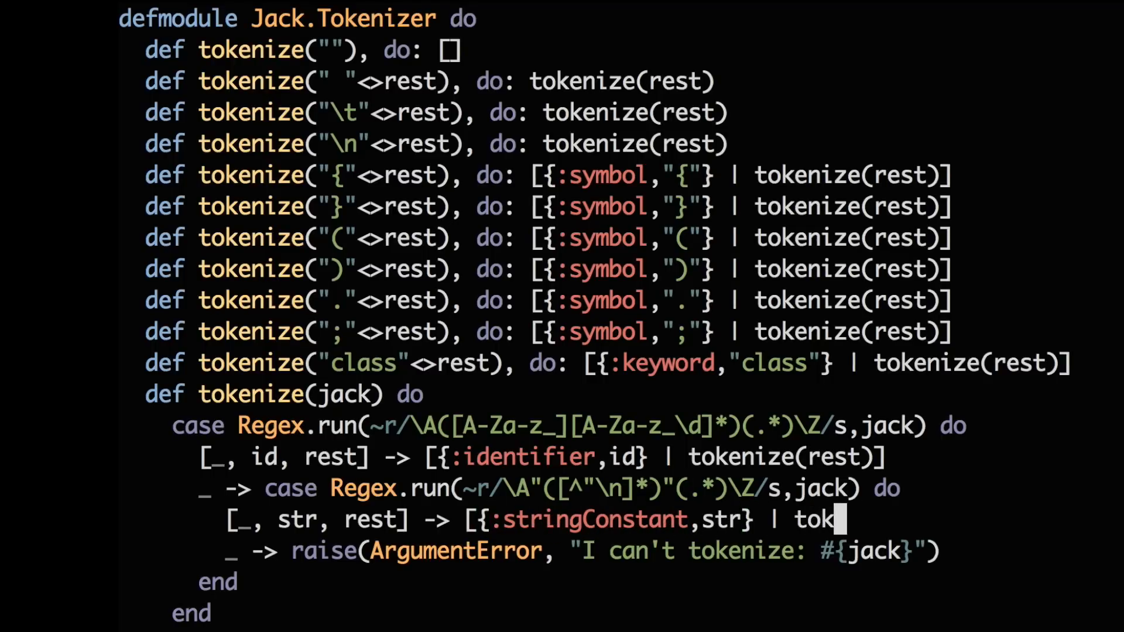
{"action": "type", "text": "enize(rest)]"}
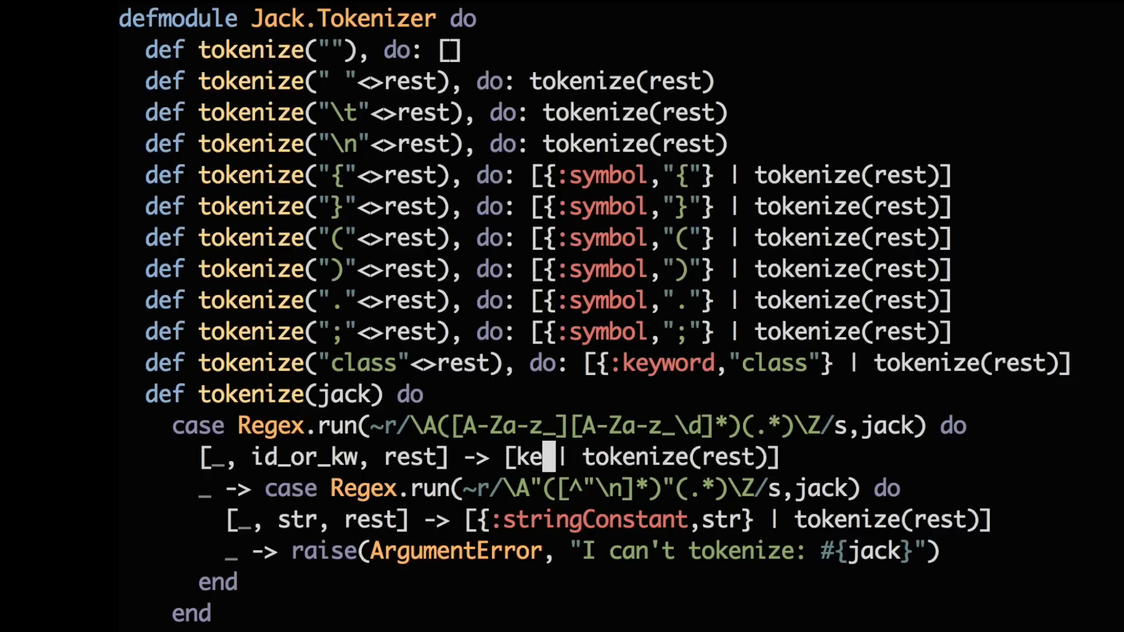
Add identifier_or_keyword defp clauses for the keywords plus an {:identifier, id} fallback, save, and run mix test.
{"action": "type", "text": "identifier_or_keyword(id_or_kw"}
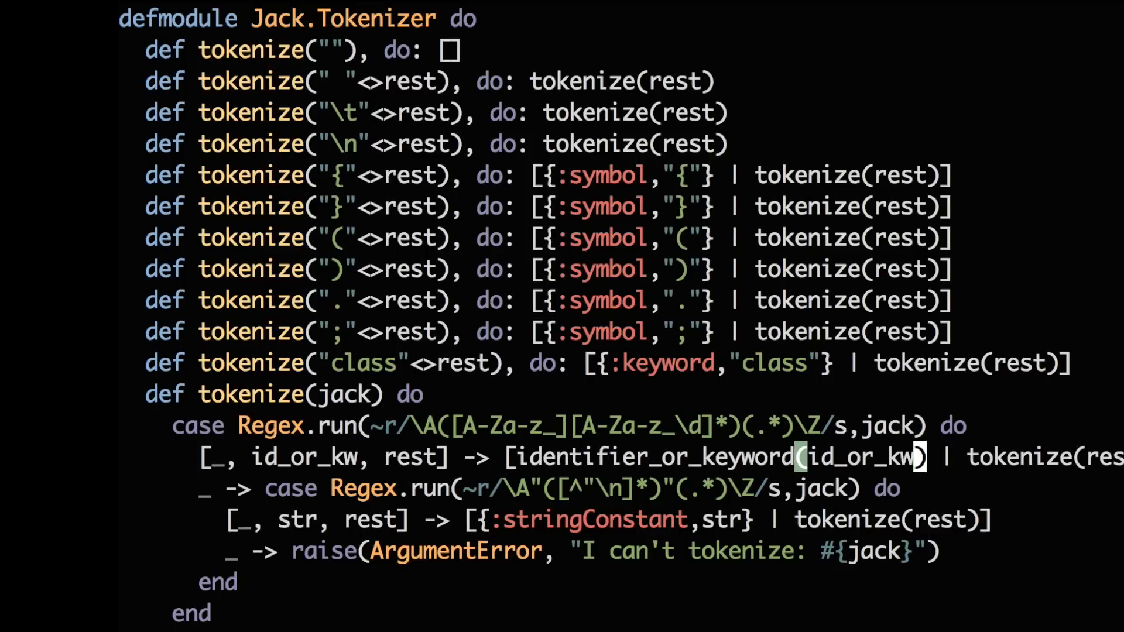
{"action": "scroll", "scroll_direction": "down", "scroll_amount": 3}
{"action": "type", "text": "defp identifier_or_keyword(s"}
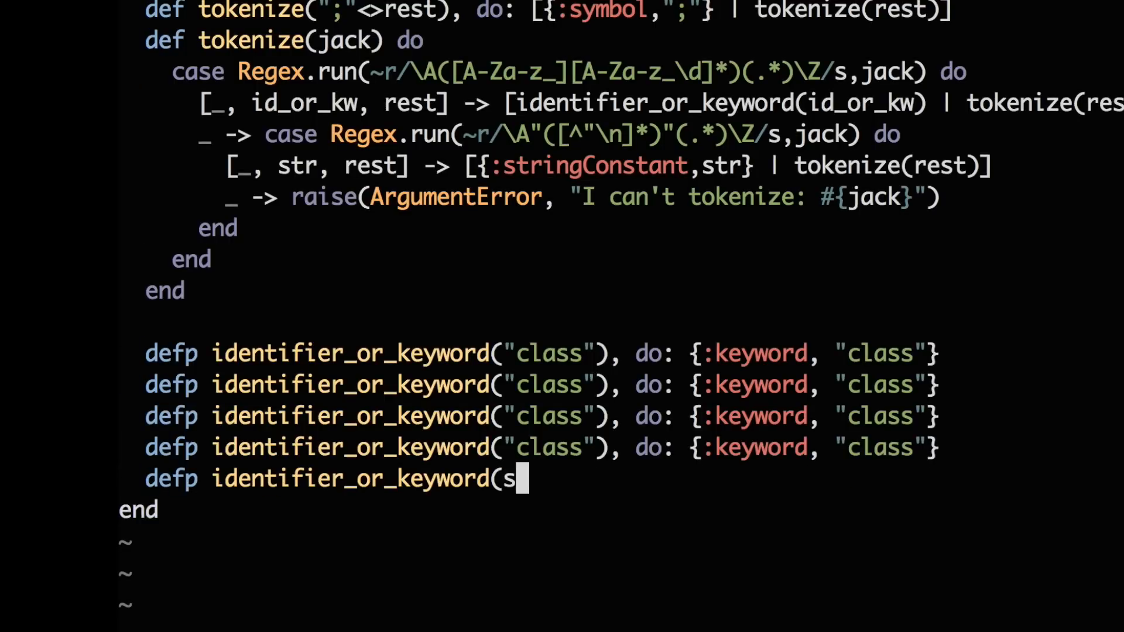
{"action": "type", "text": "id), do: {:identifier, id}"}
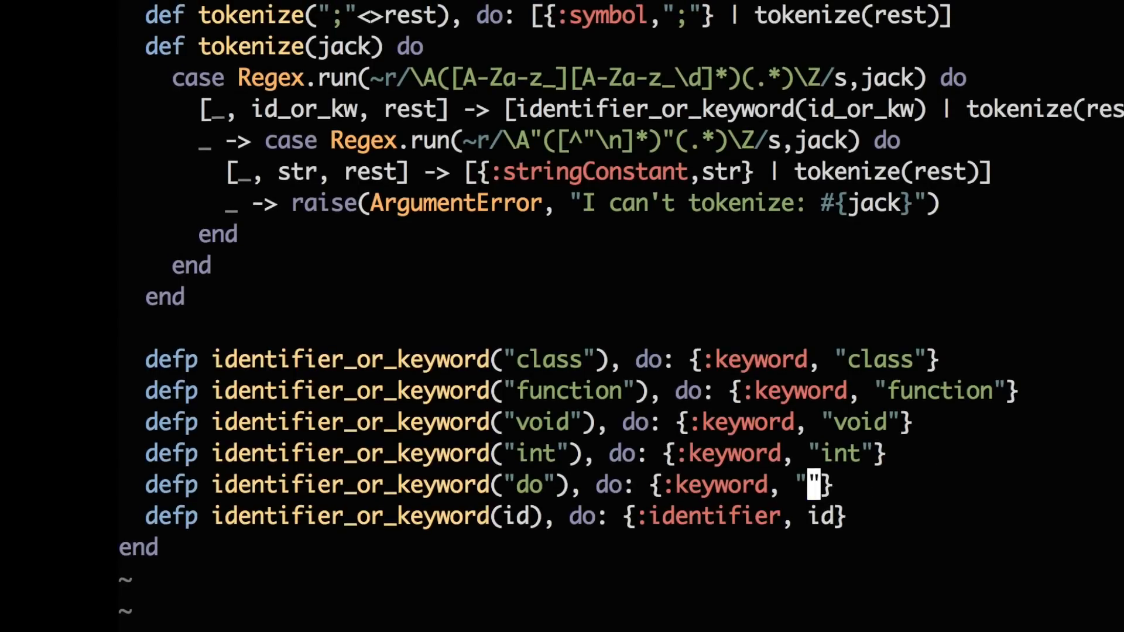
{"action": "type", "text": "do"}
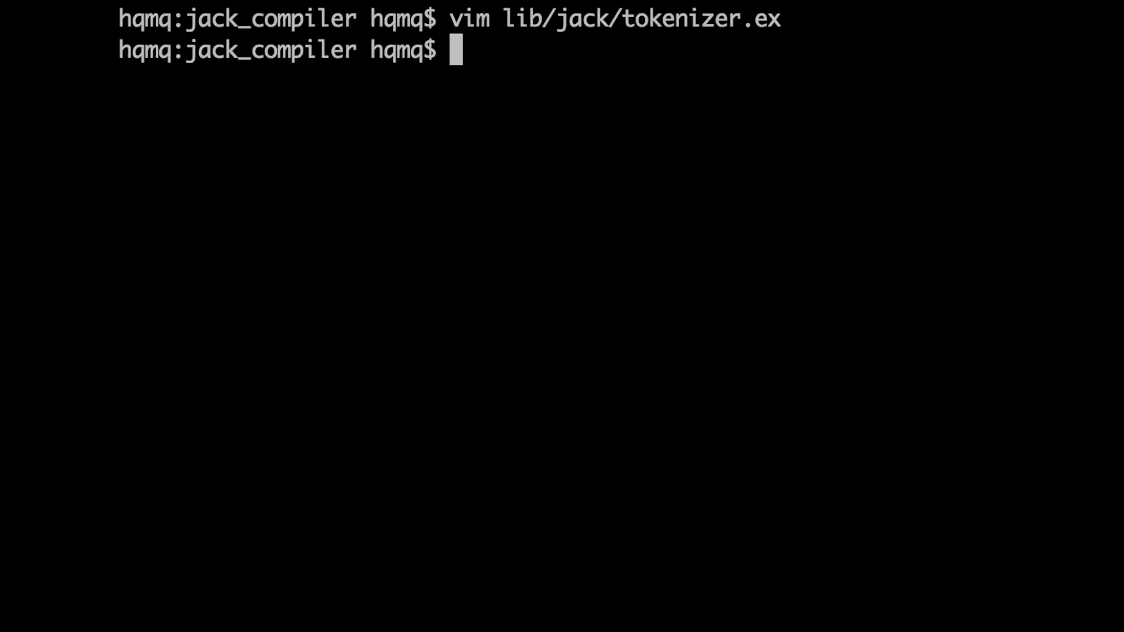
{"action": "type", "text": "mix test"}
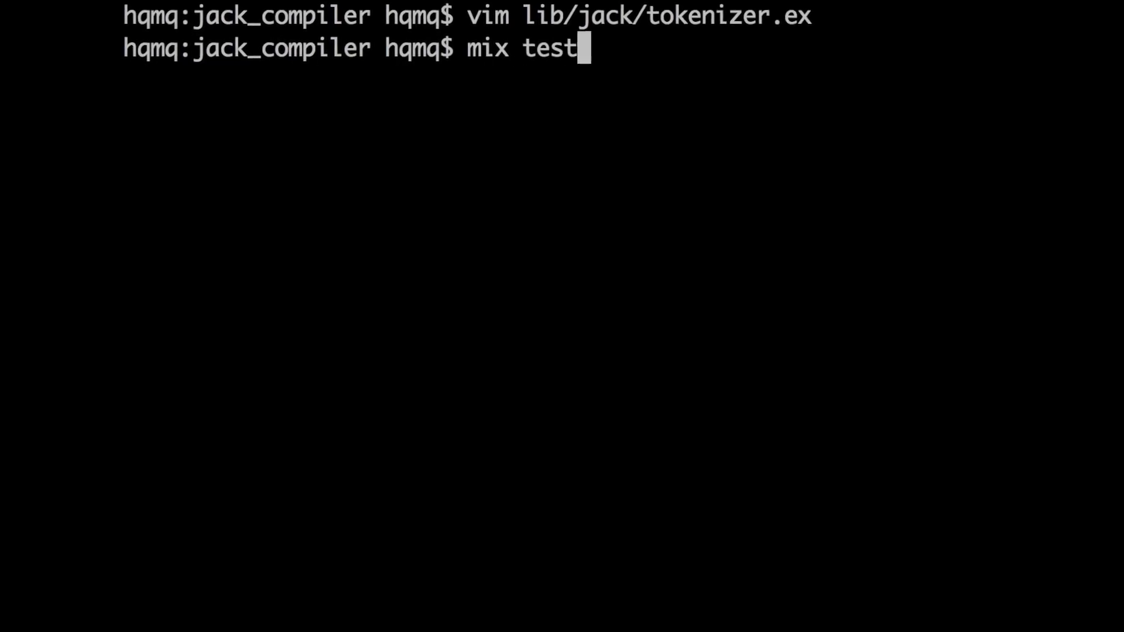